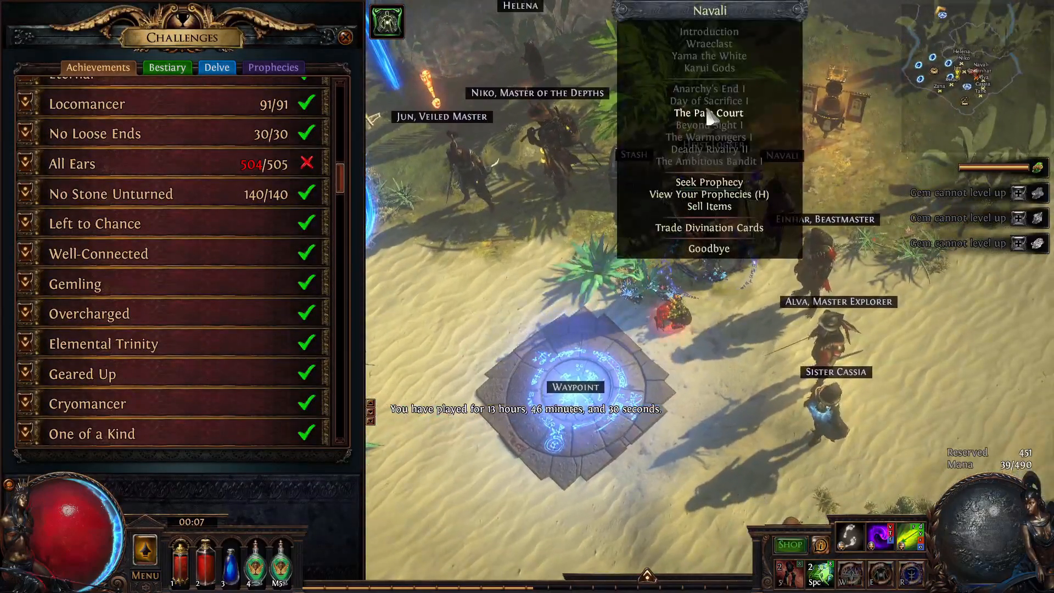
- Hear Navali's The Pale Court dialogue to complete All Ears at 505/505
{"action": "left_click", "coordinate": [708, 113]}
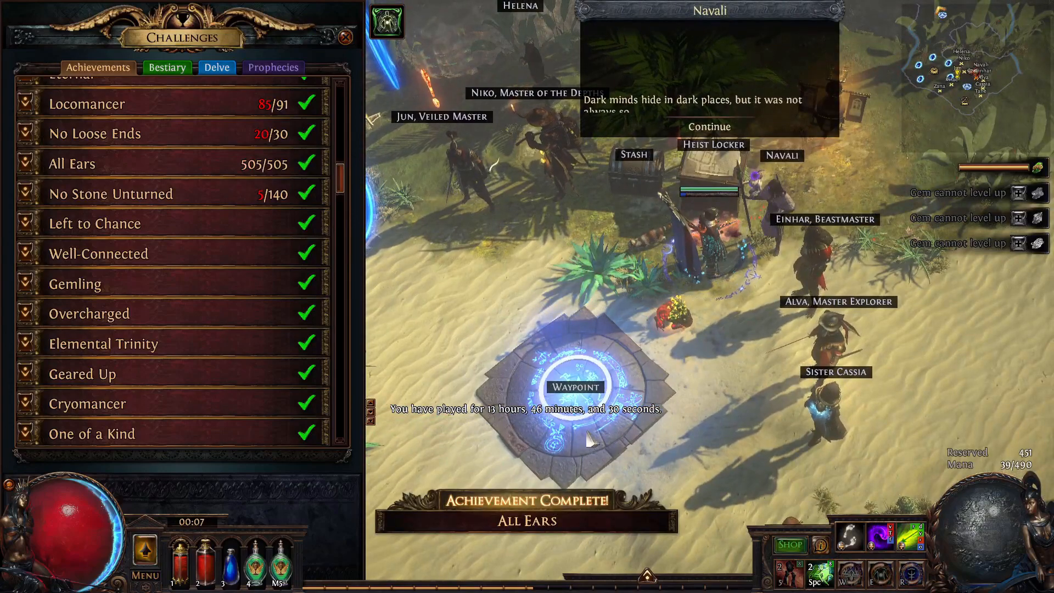
{"action": "left_click", "coordinate": [710, 126]}
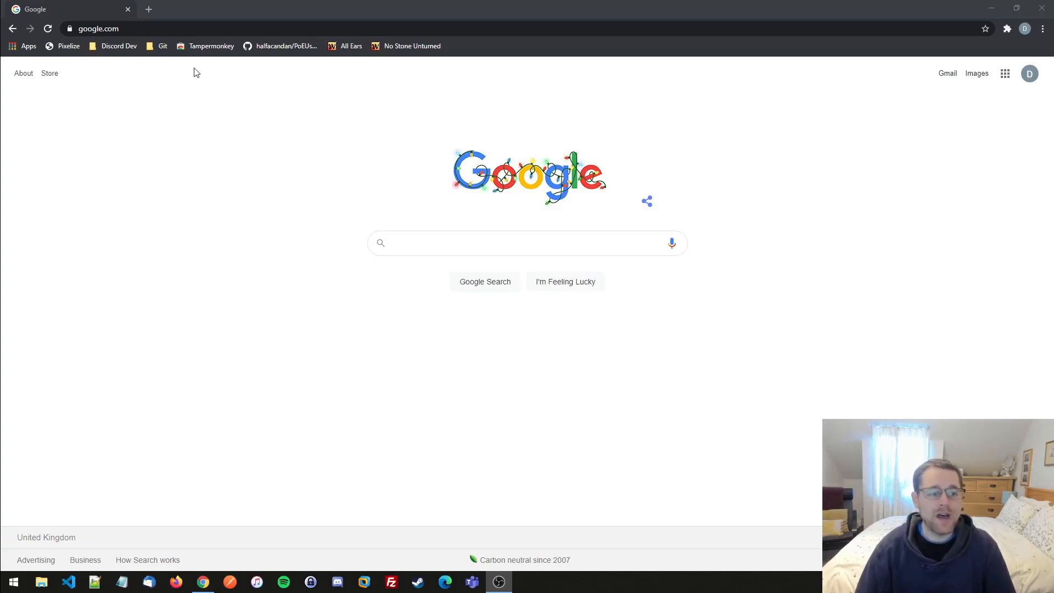
{"action": "mouse_move", "coordinate": [200, 69]}
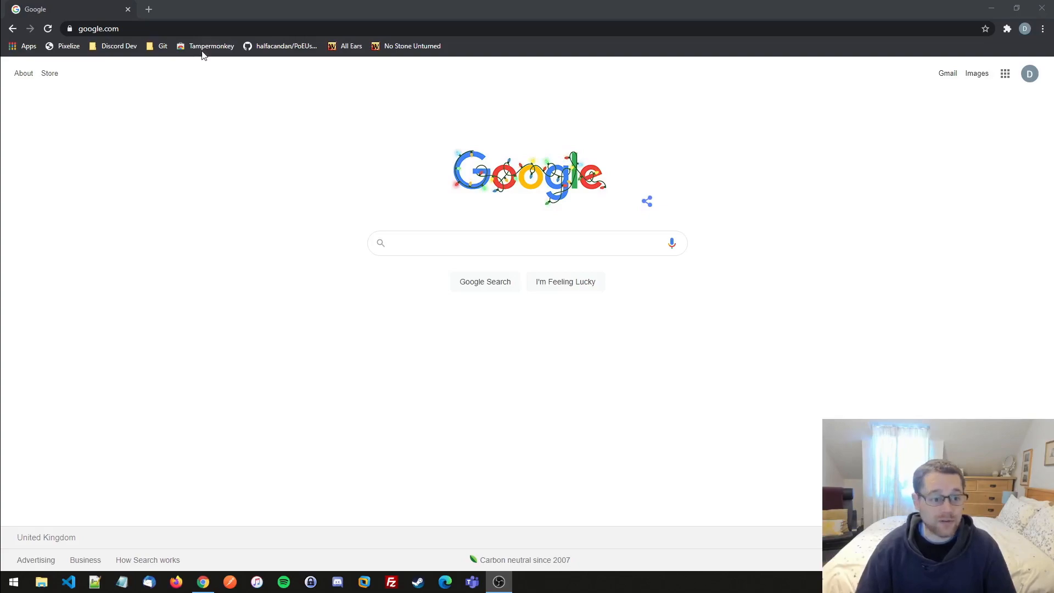
- Add Tampermonkey to Chrome from its Web Store page and confirm the extension prompt
{"action": "left_click", "coordinate": [212, 46]}
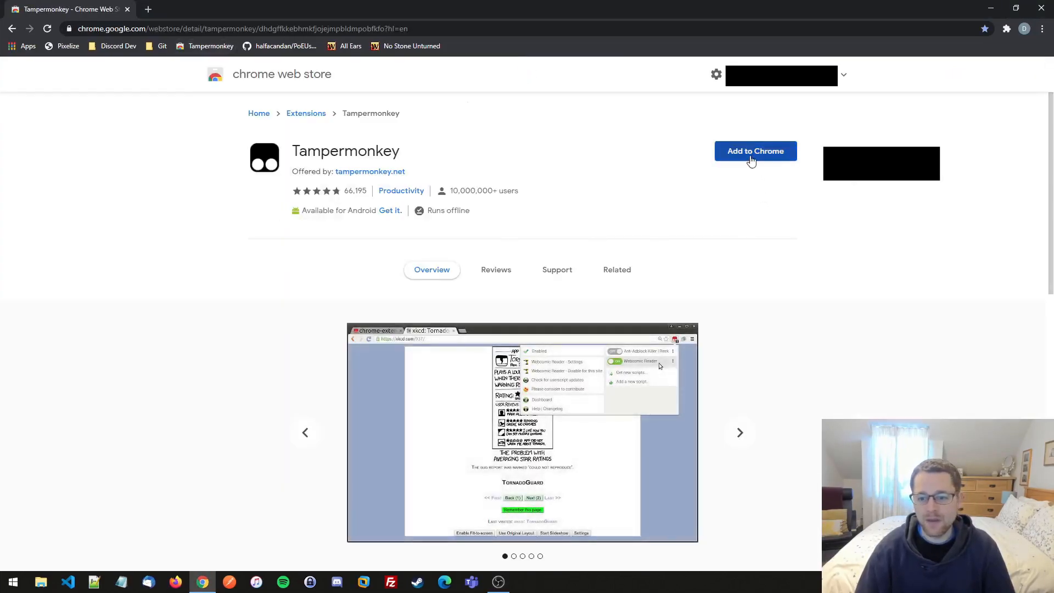
{"action": "left_click", "coordinate": [755, 151]}
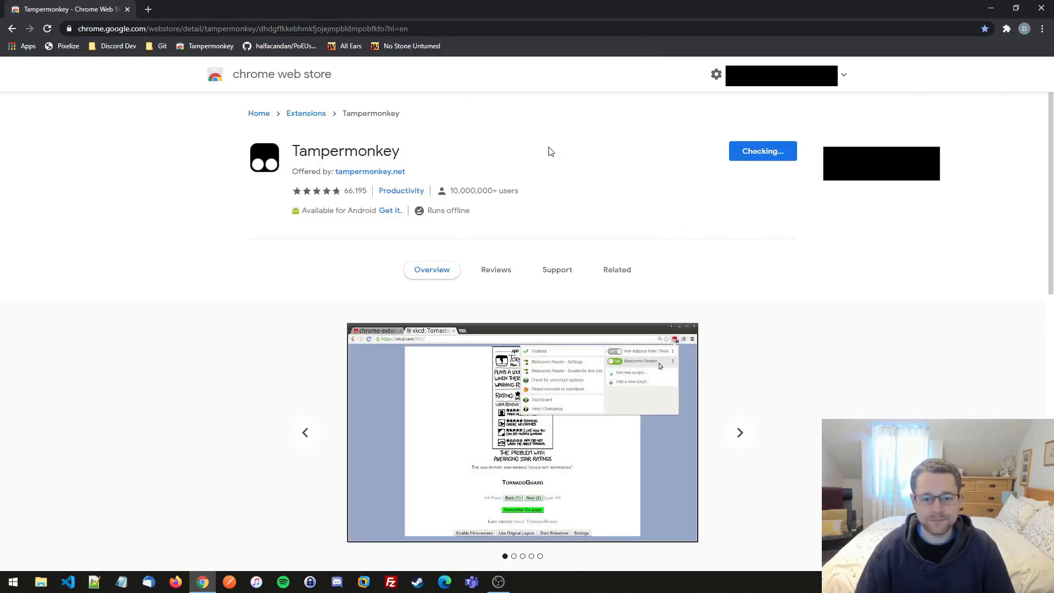
{"action": "left_click", "coordinate": [740, 433]}
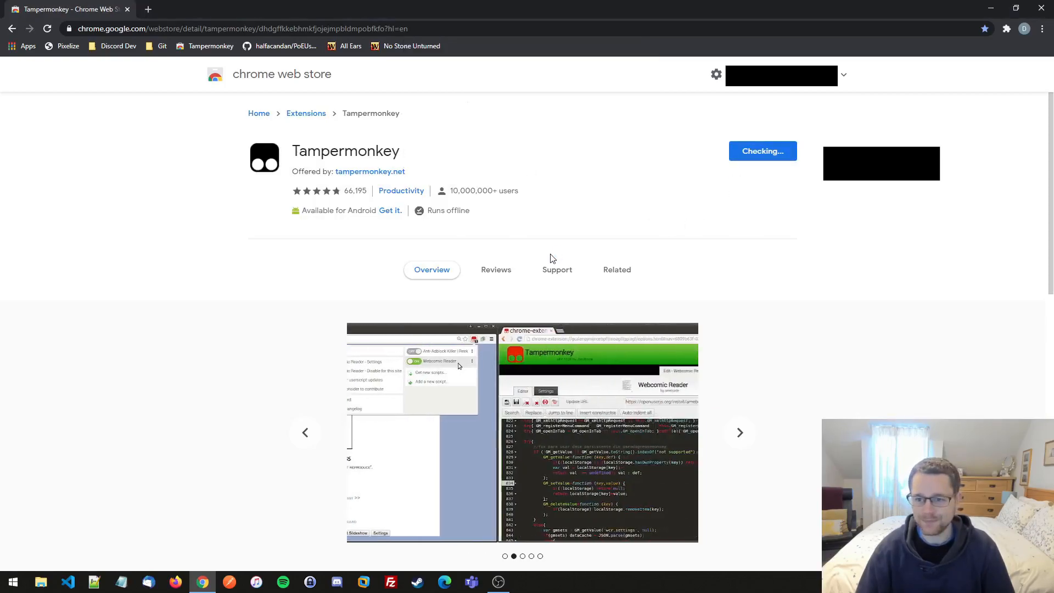
{"action": "left_click", "coordinate": [762, 151]}
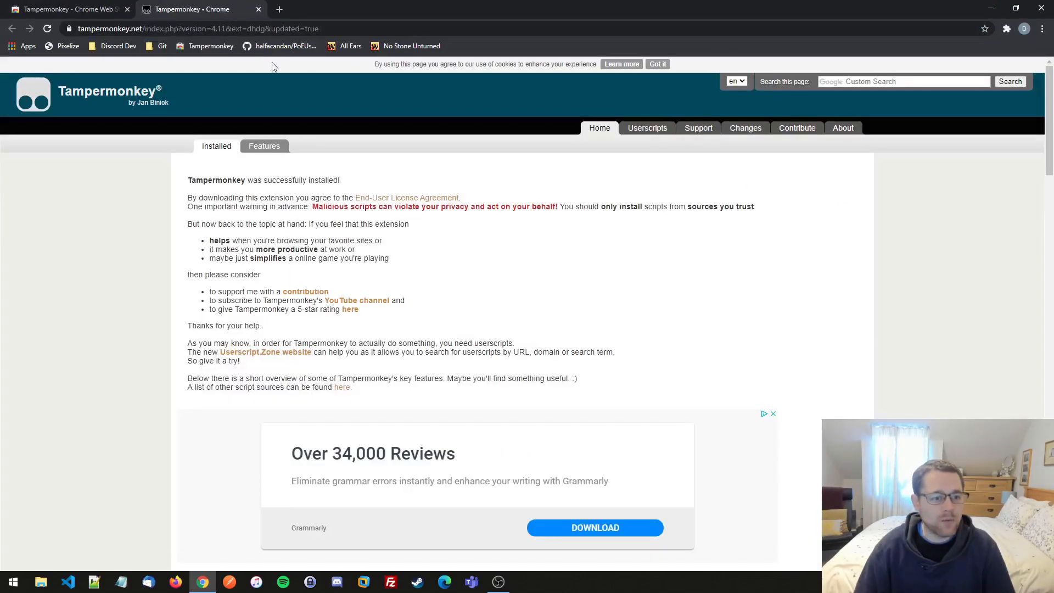
- Install the All Ears and No Stone Unturned tracker scripts from halfacandan/PoEUserScripts
{"action": "left_click", "coordinate": [284, 46]}
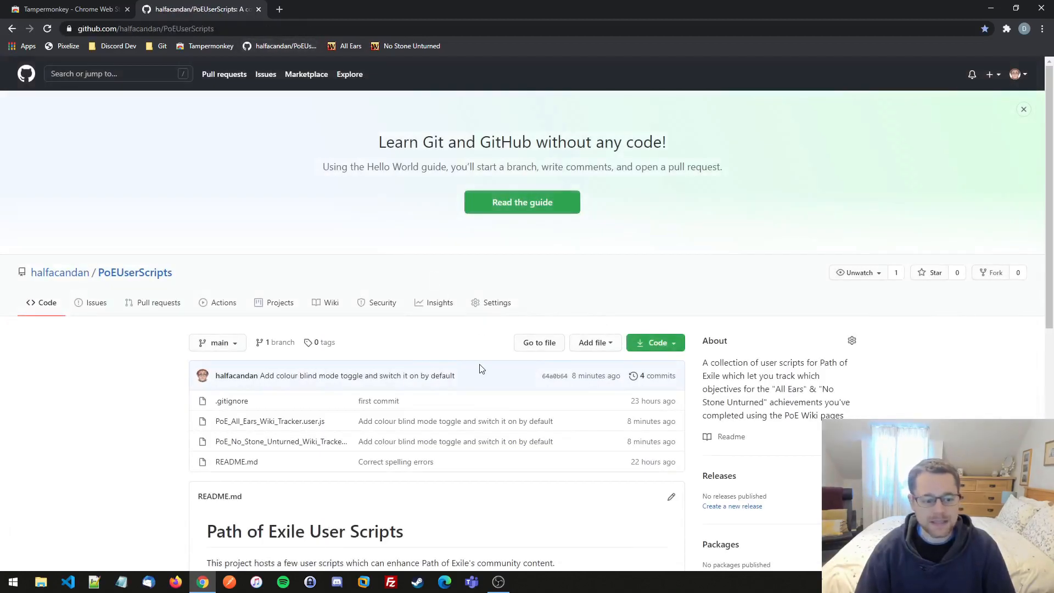
{"action": "scroll", "scroll_direction": "down", "scroll_amount": 3}
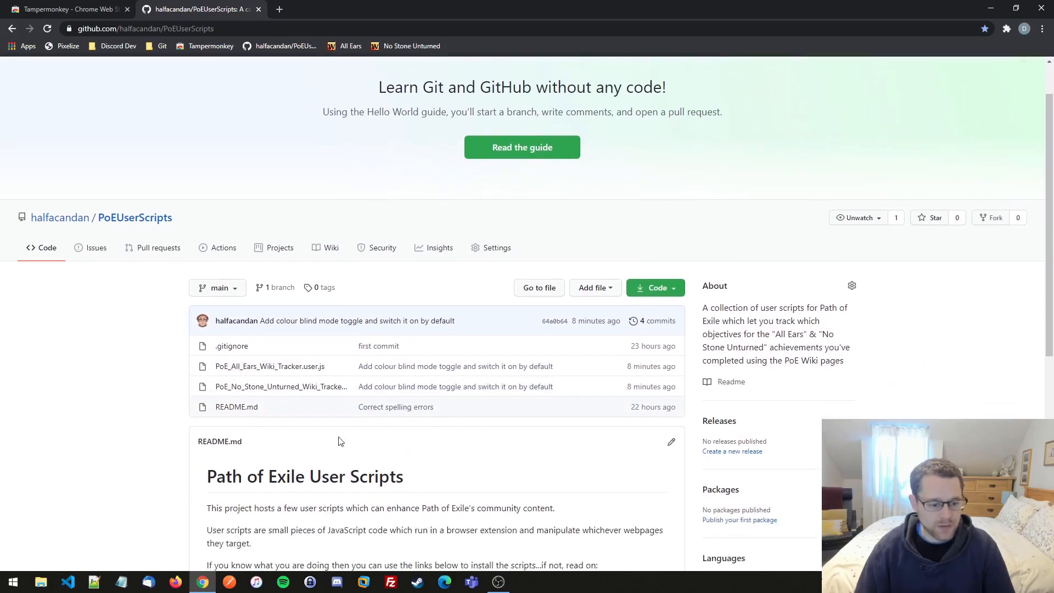
{"action": "scroll", "scroll_direction": "down", "scroll_amount": 3}
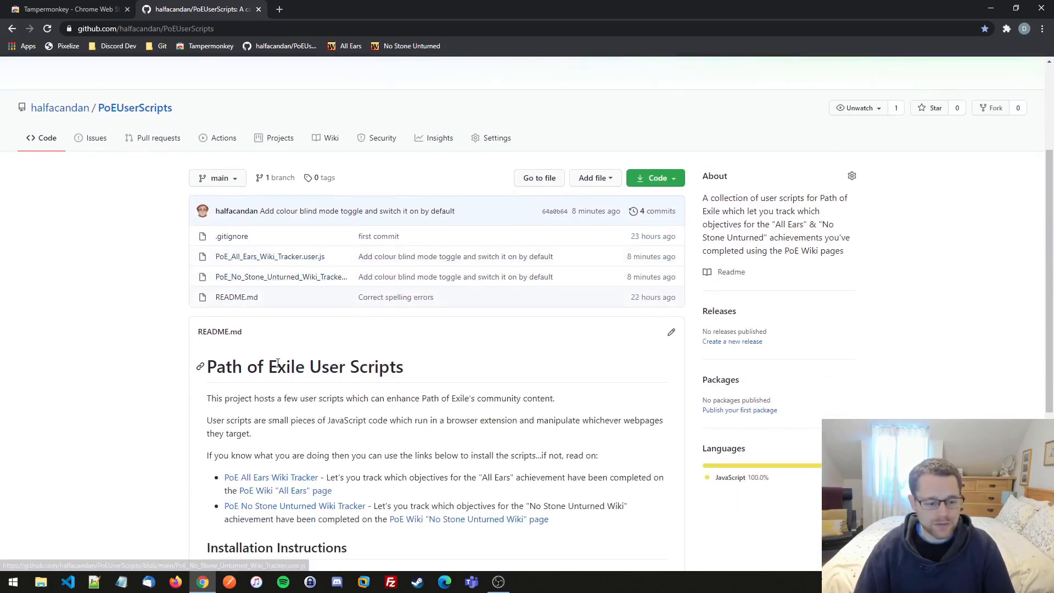
{"action": "scroll", "scroll_direction": "down", "scroll_amount": 3}
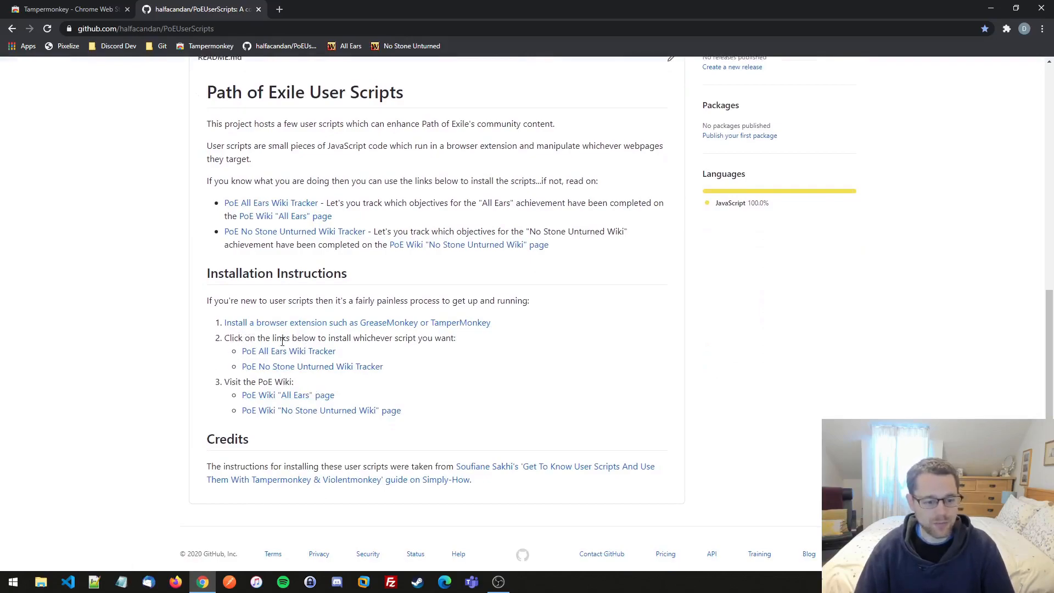
{"action": "mouse_move", "coordinate": [264, 358]}
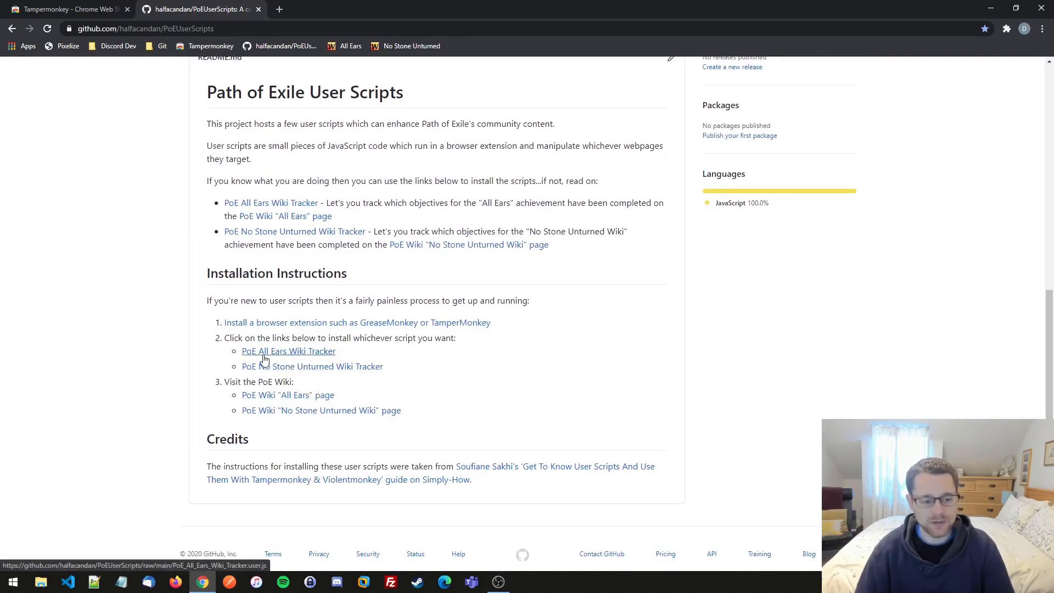
{"action": "mouse_move", "coordinate": [268, 355]}
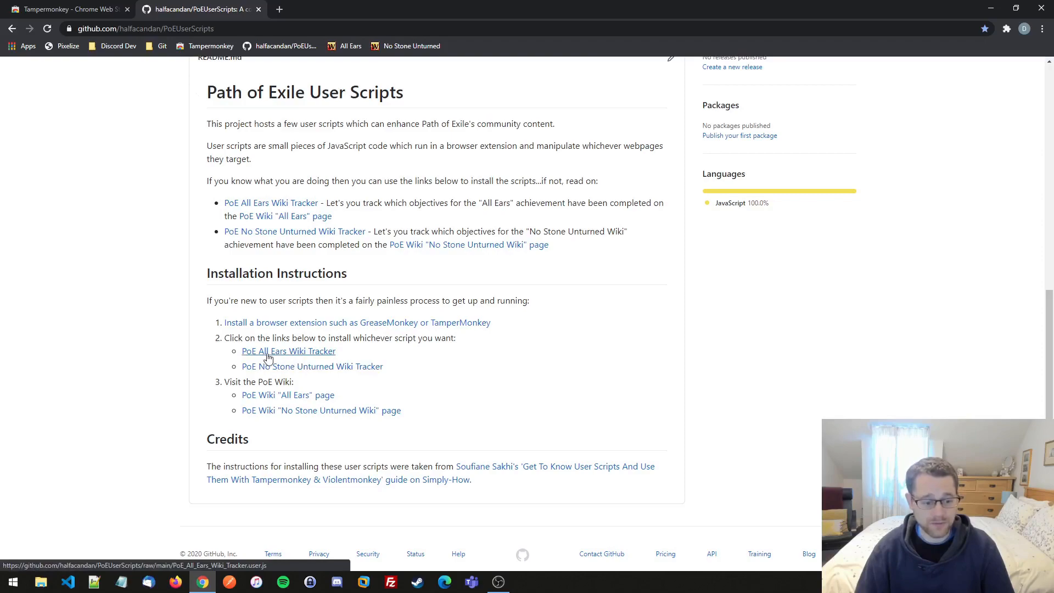
{"action": "left_click", "coordinate": [288, 351]}
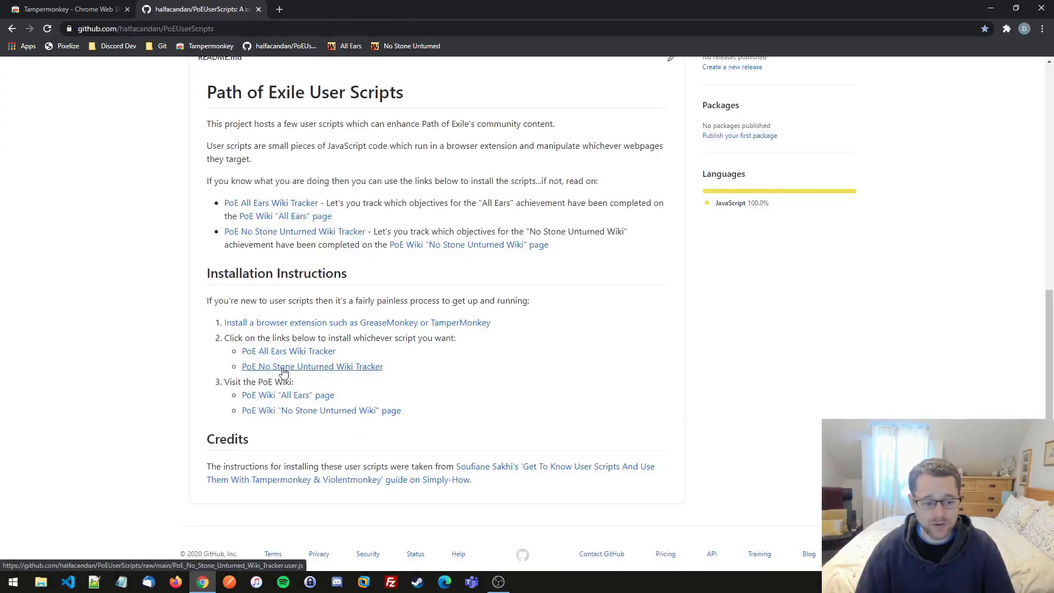
{"action": "left_click", "coordinate": [312, 366]}
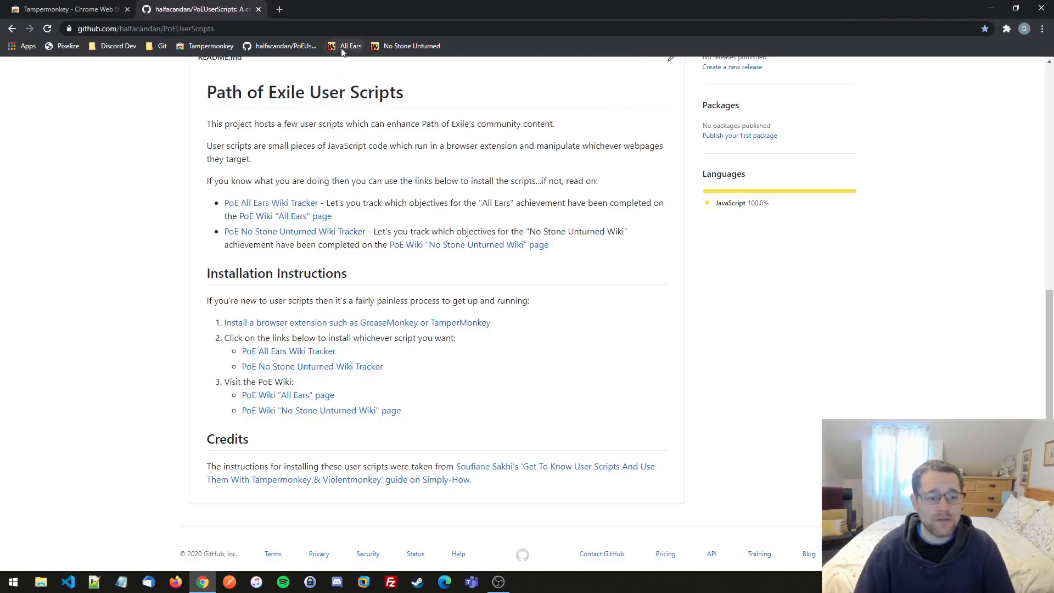
- Open the All Ears wiki page and check which extensions can access it
{"action": "left_click", "coordinate": [350, 46]}
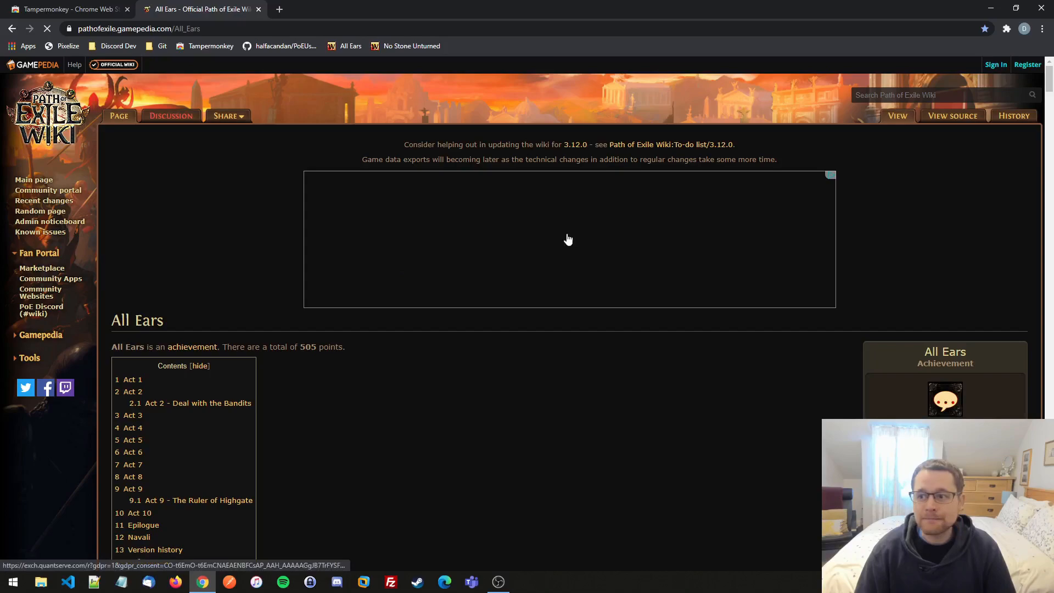
{"action": "left_click", "coordinate": [1041, 28]}
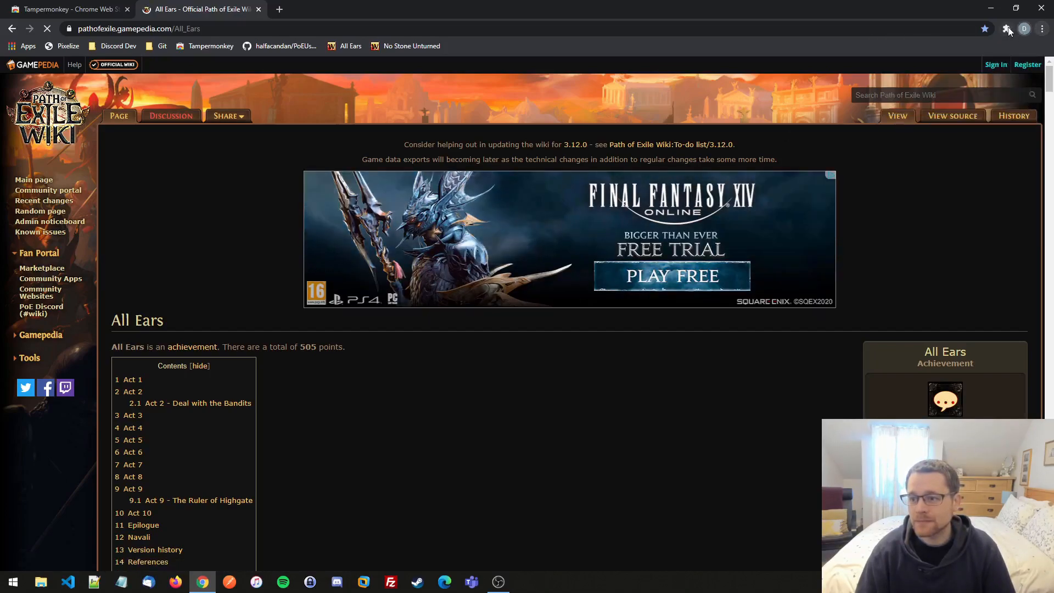
{"action": "left_click", "coordinate": [1005, 29]}
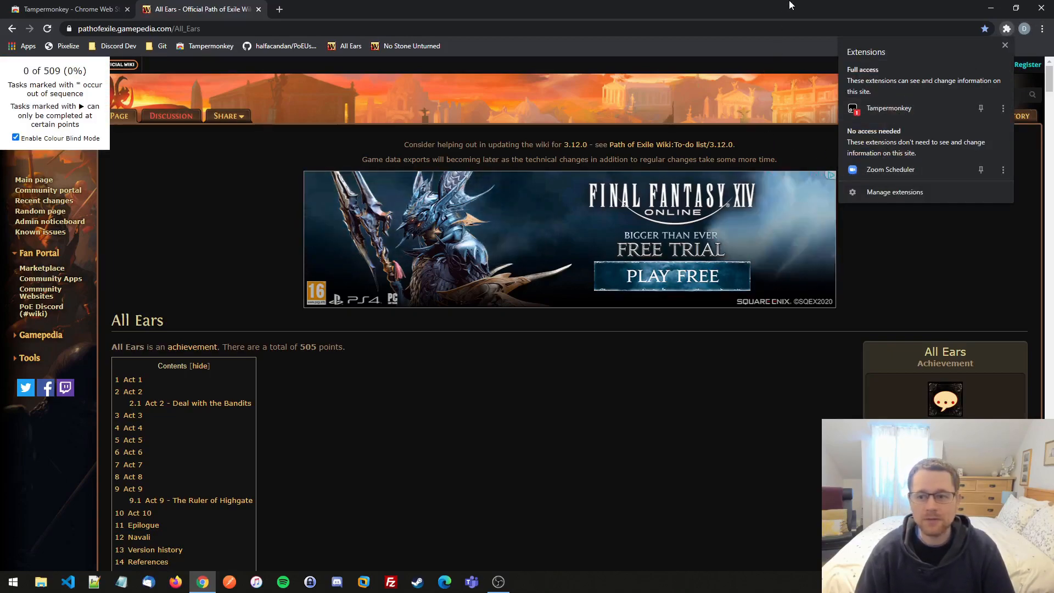
{"action": "left_click", "coordinate": [1005, 44]}
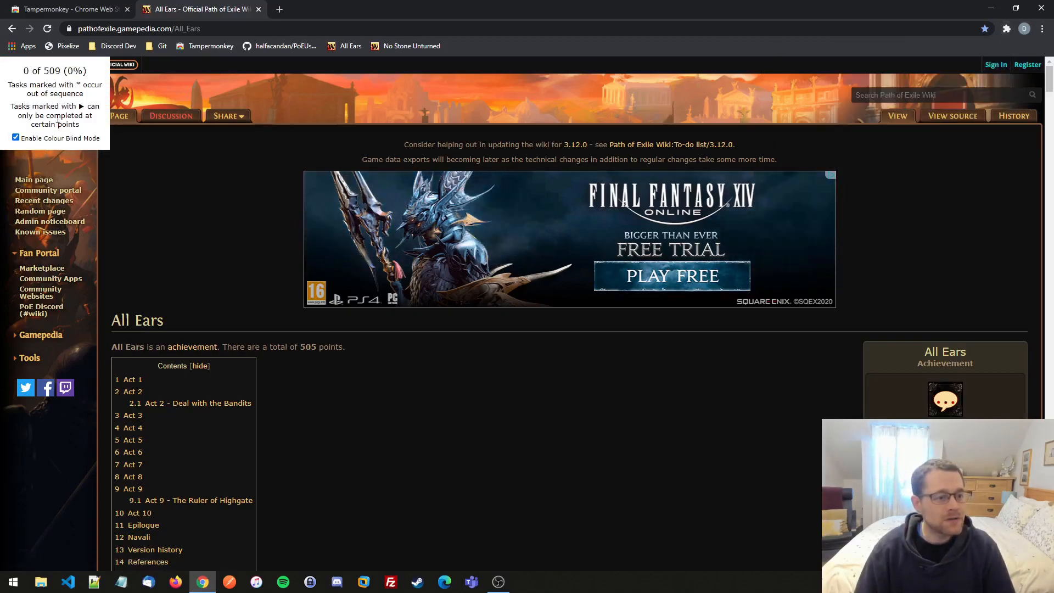
{"action": "mouse_move", "coordinate": [153, 443]}
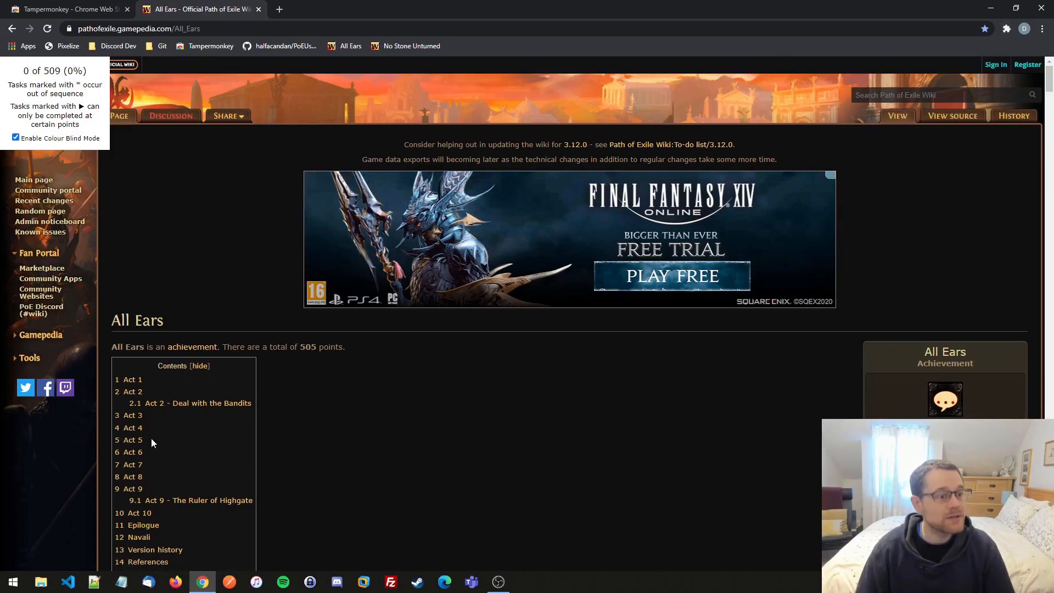
- Scroll down to the All Ears tracker box showing 0 of 509 (0%)
{"action": "scroll", "scroll_direction": "down", "scroll_amount": 3}
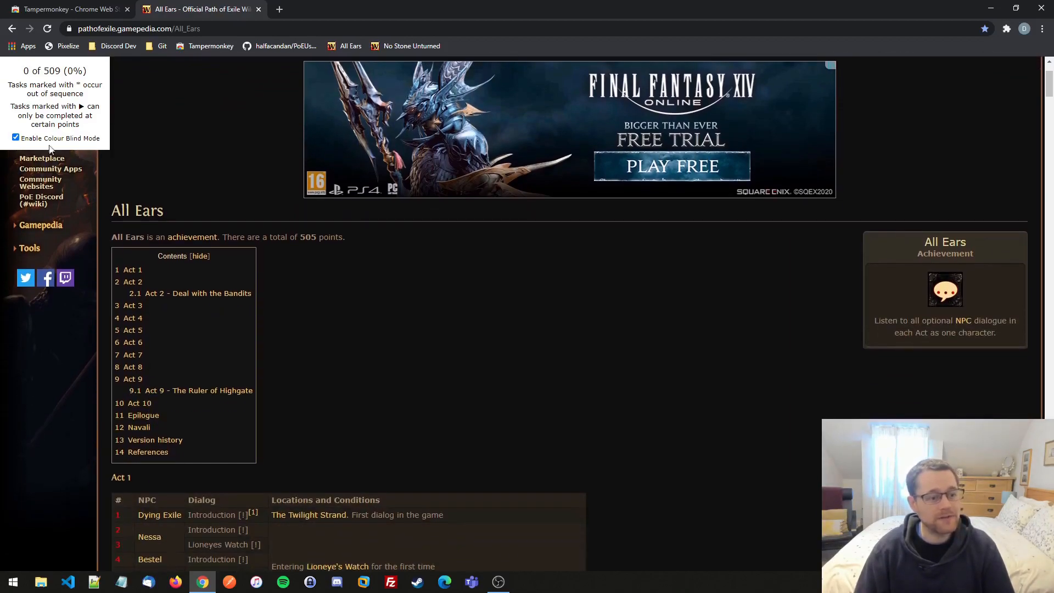
{"action": "scroll", "scroll_direction": "down", "scroll_amount": 3}
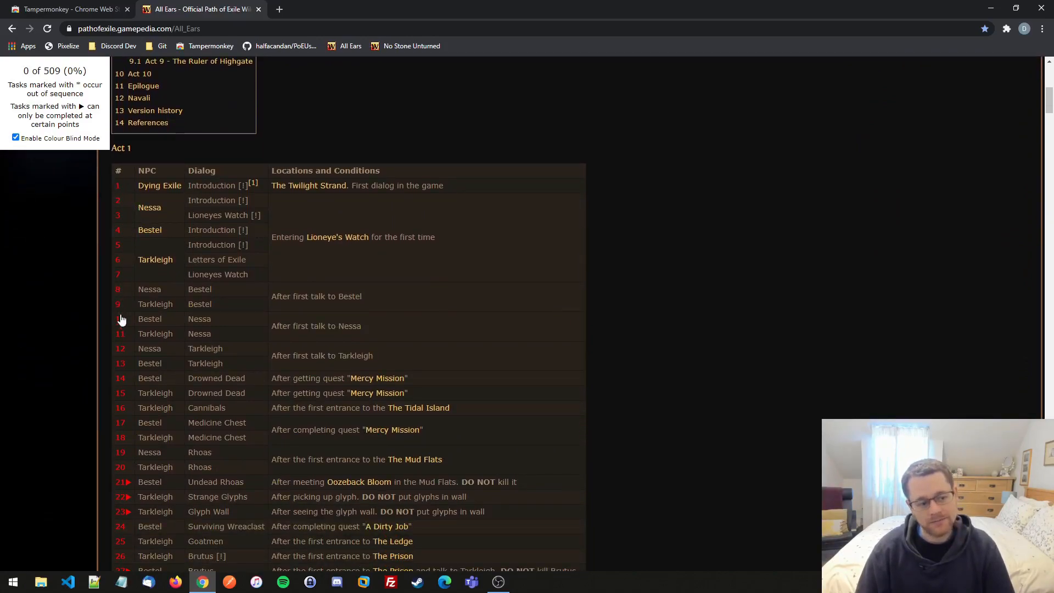
{"action": "mouse_move", "coordinate": [127, 428]}
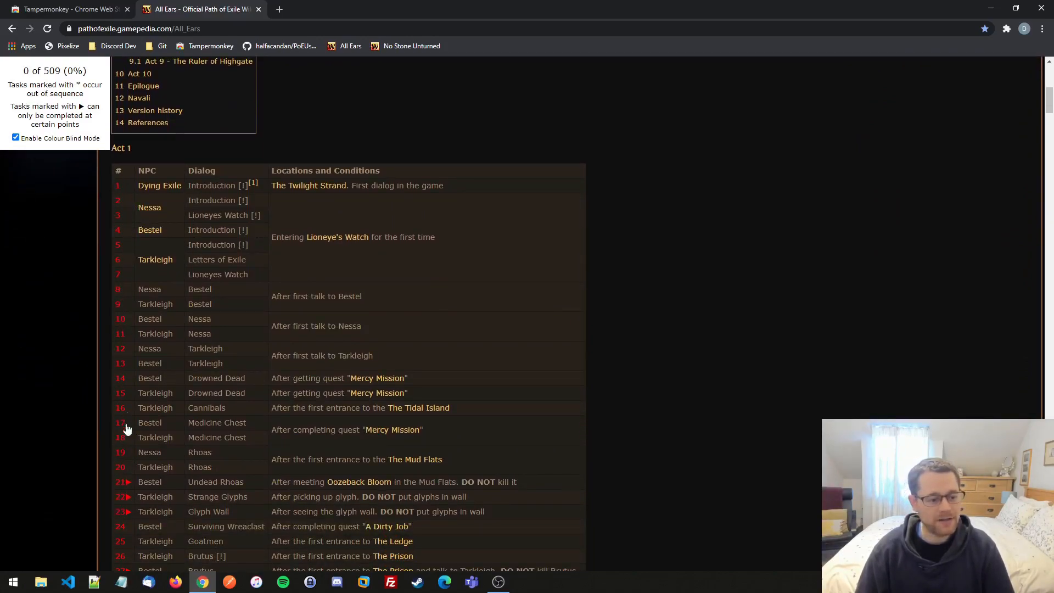
{"action": "scroll", "scroll_direction": "down", "scroll_amount": 3}
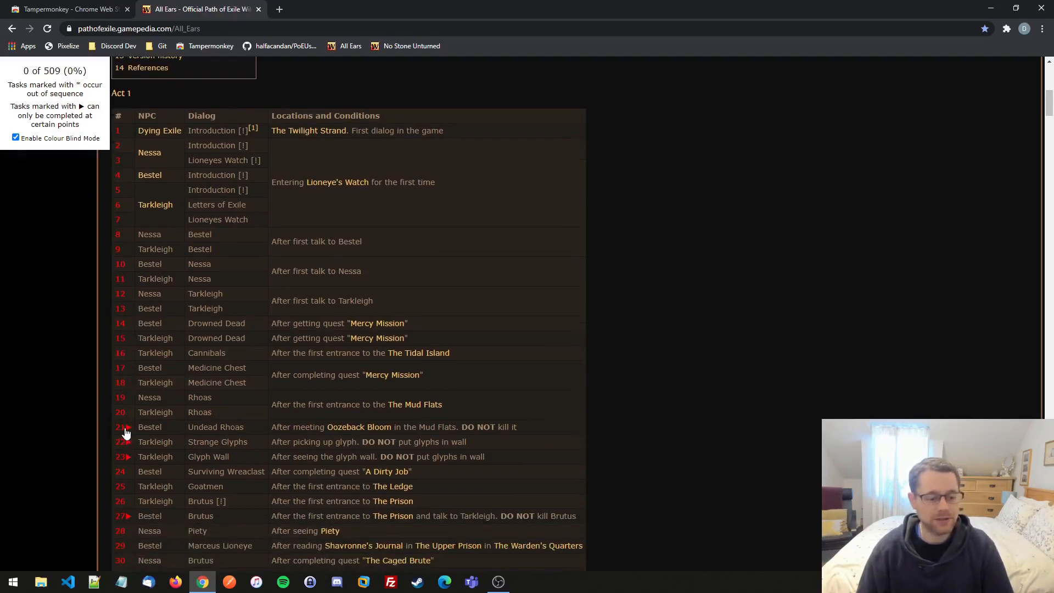
{"action": "scroll", "scroll_direction": "down", "scroll_amount": 3}
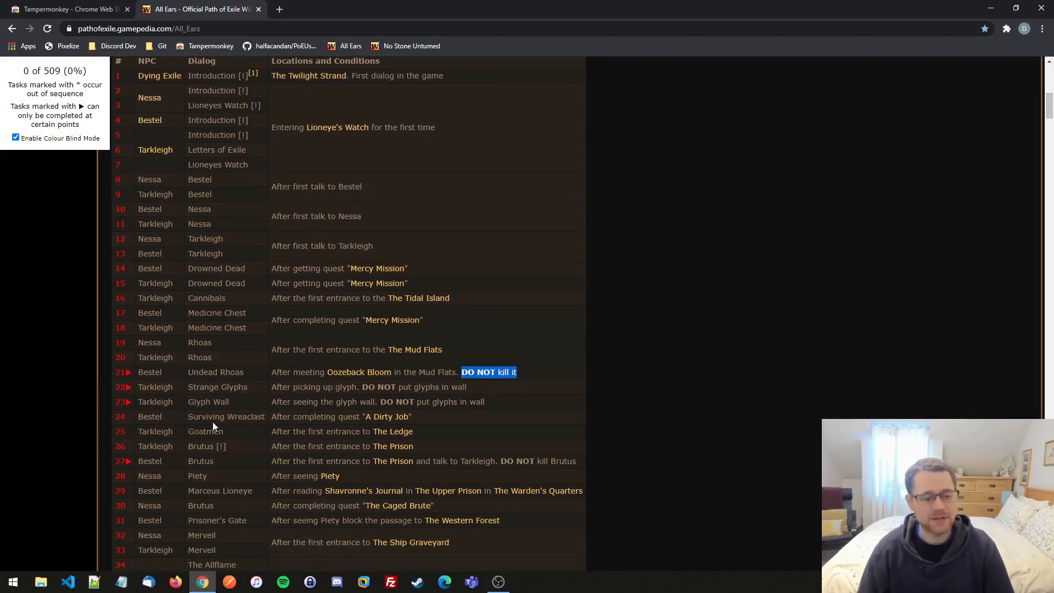
{"action": "scroll", "scroll_direction": "down", "scroll_amount": 3}
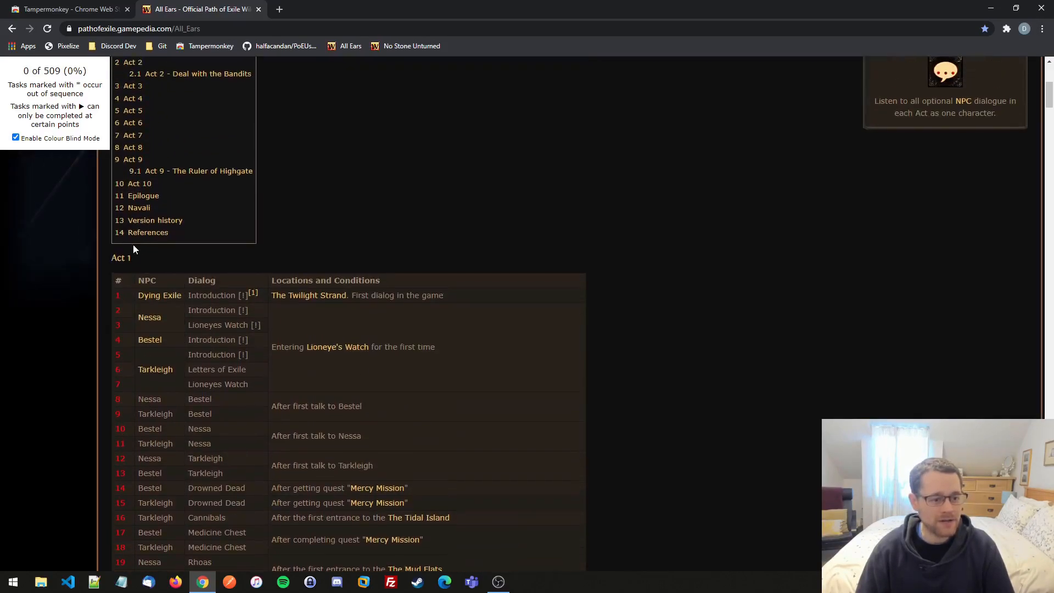
- Tick Act 1 dialogues 1–6 and toggle Colour Blind Mode off and back on
{"action": "left_click", "coordinate": [121, 296]}
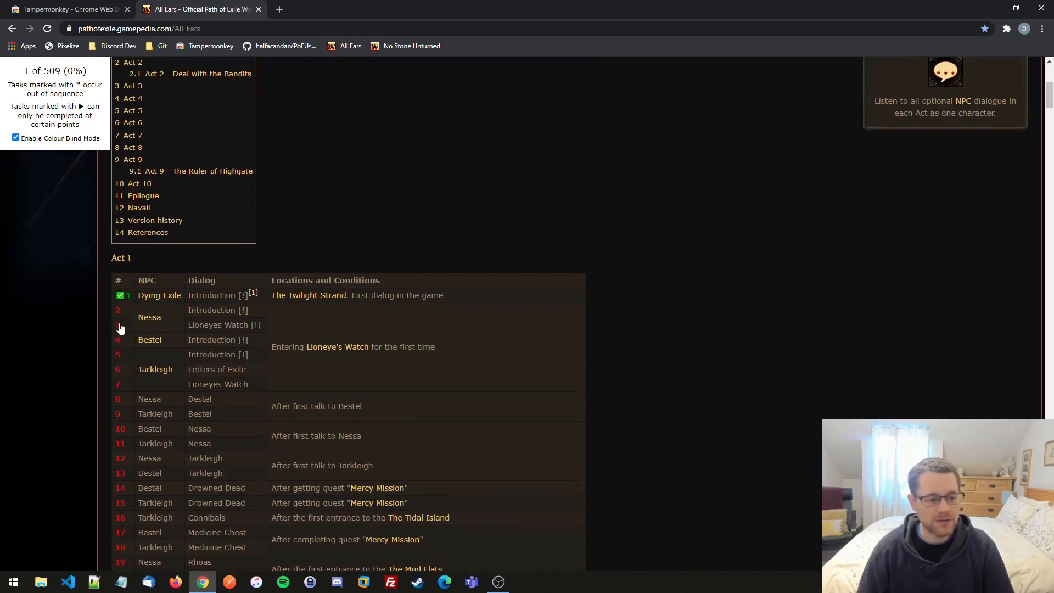
{"action": "left_click", "coordinate": [120, 325]}
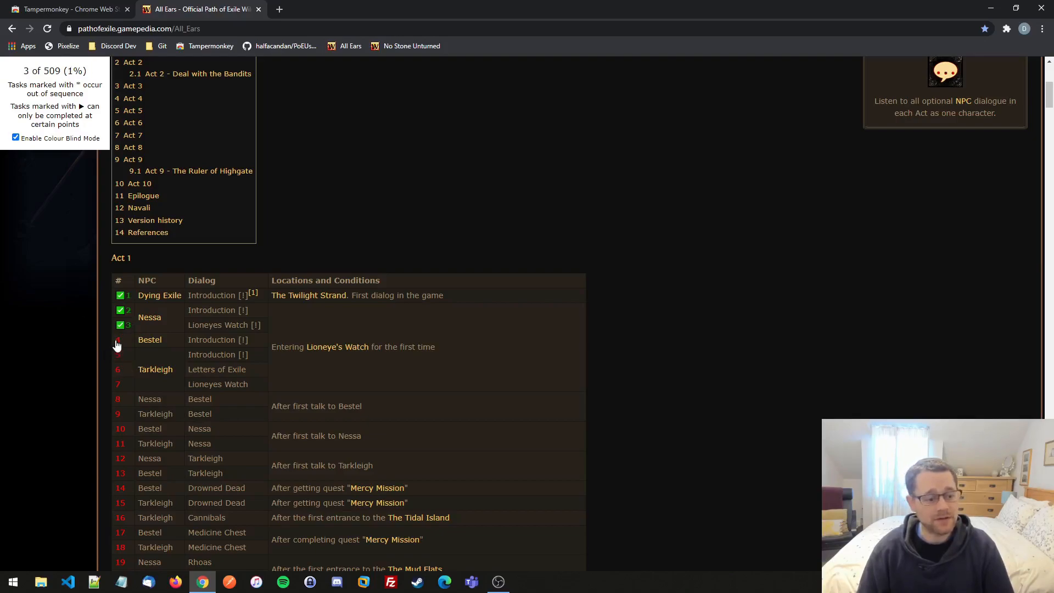
{"action": "left_click", "coordinate": [120, 340]}
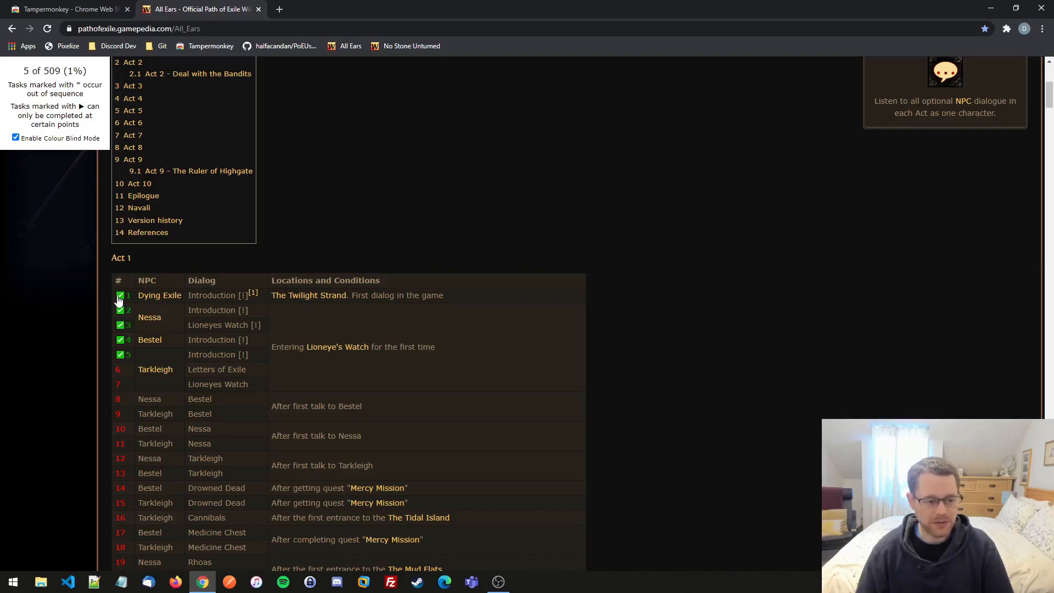
{"action": "mouse_move", "coordinate": [16, 141]}
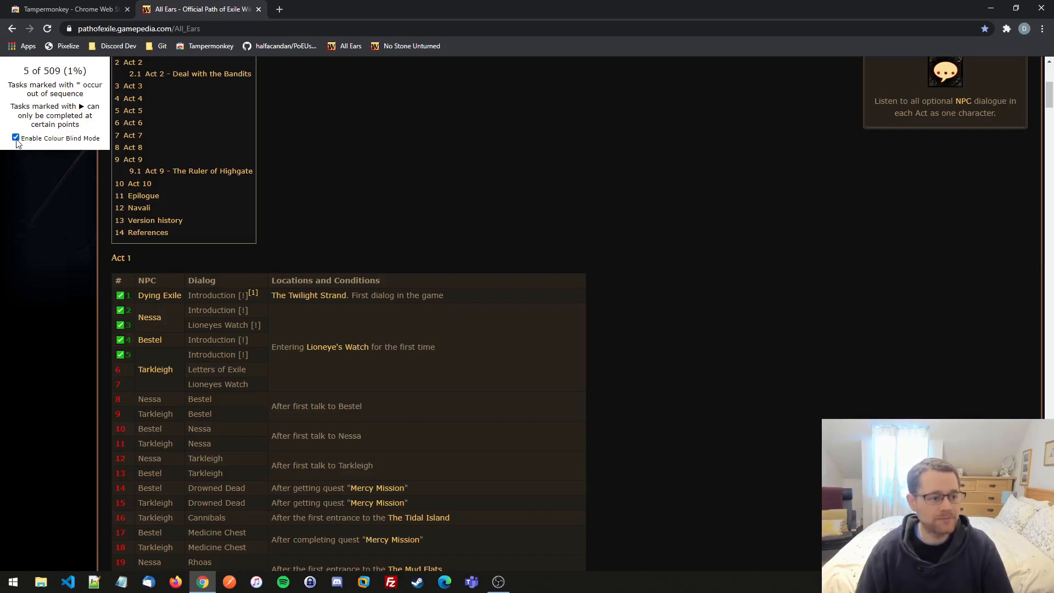
{"action": "left_click", "coordinate": [16, 138]}
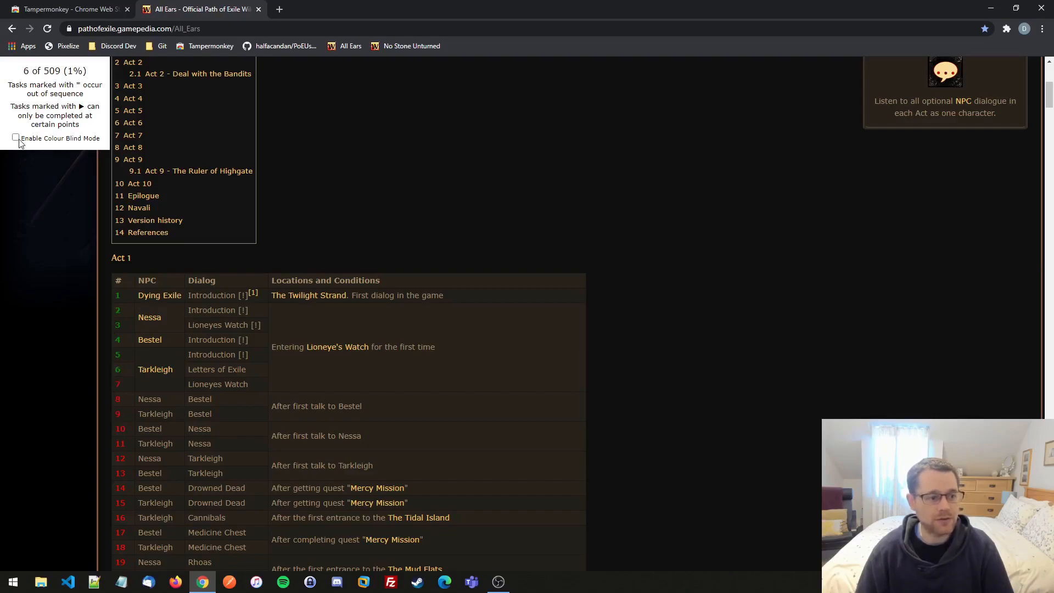
{"action": "left_click", "coordinate": [16, 137]}
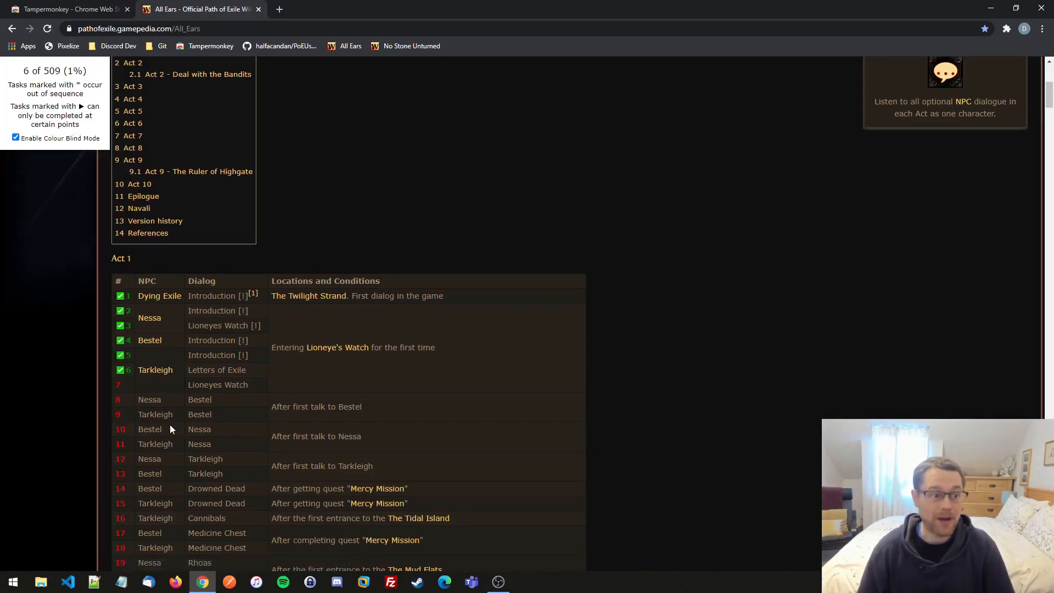
{"action": "scroll", "scroll_direction": "down", "scroll_amount": 3}
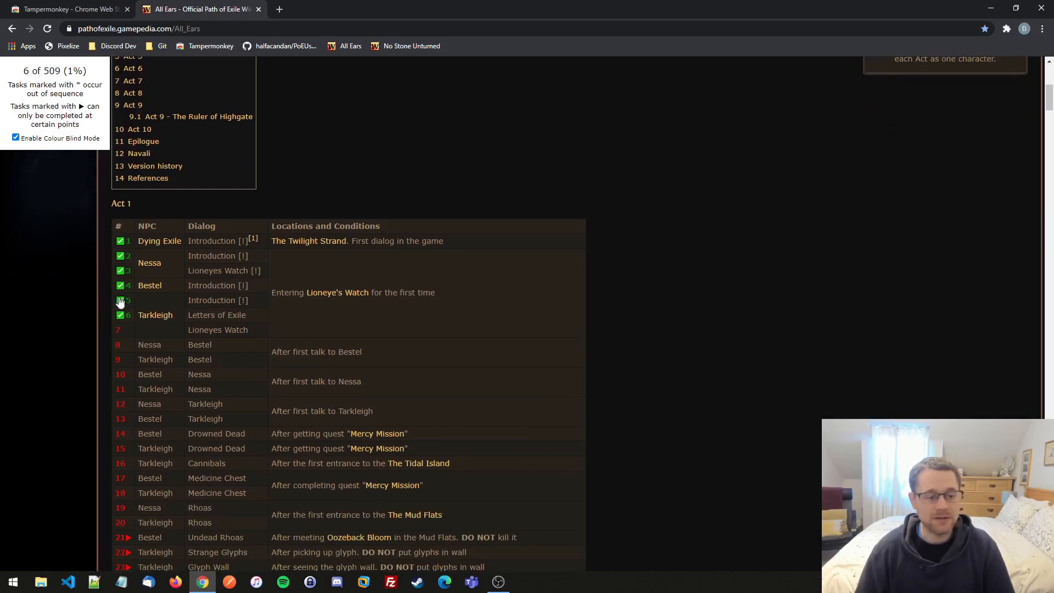
{"action": "left_click", "coordinate": [120, 300]}
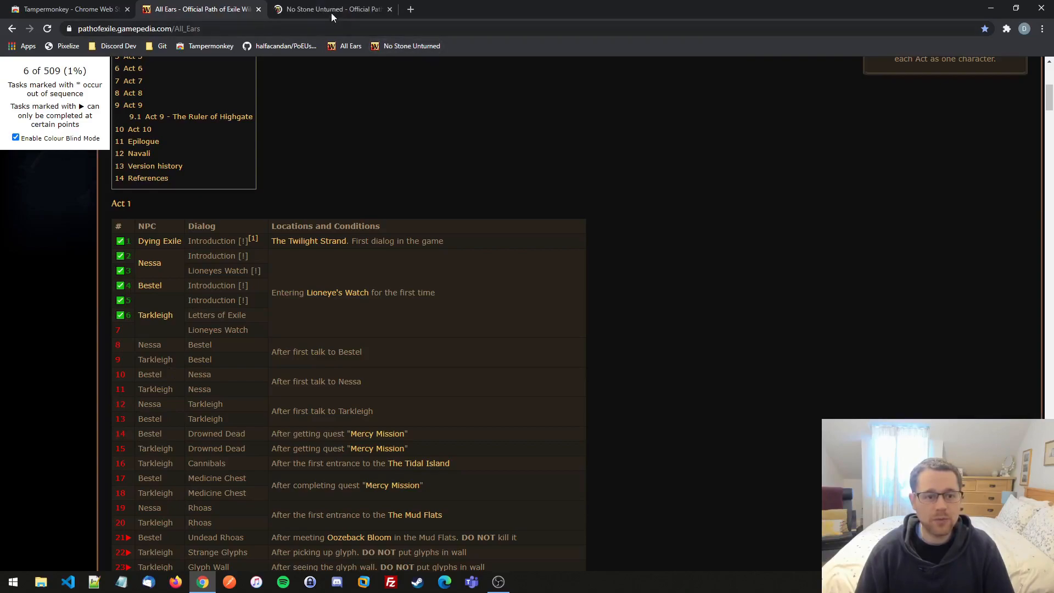
- Switch to the No Stone Unturned page and scroll down its lore table
{"action": "left_click", "coordinate": [332, 8]}
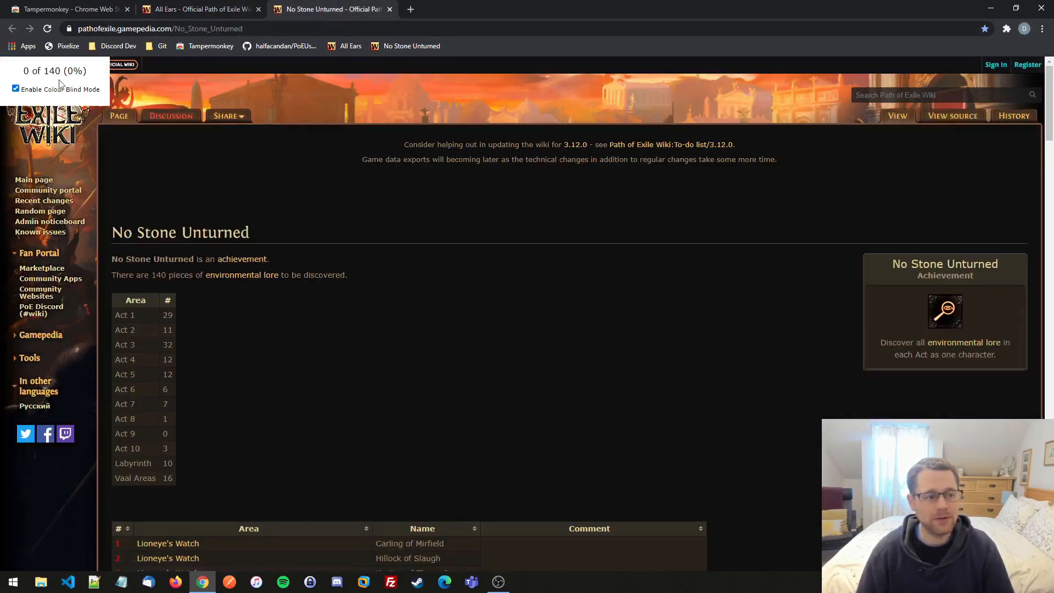
{"action": "scroll", "scroll_direction": "down", "scroll_amount": 3}
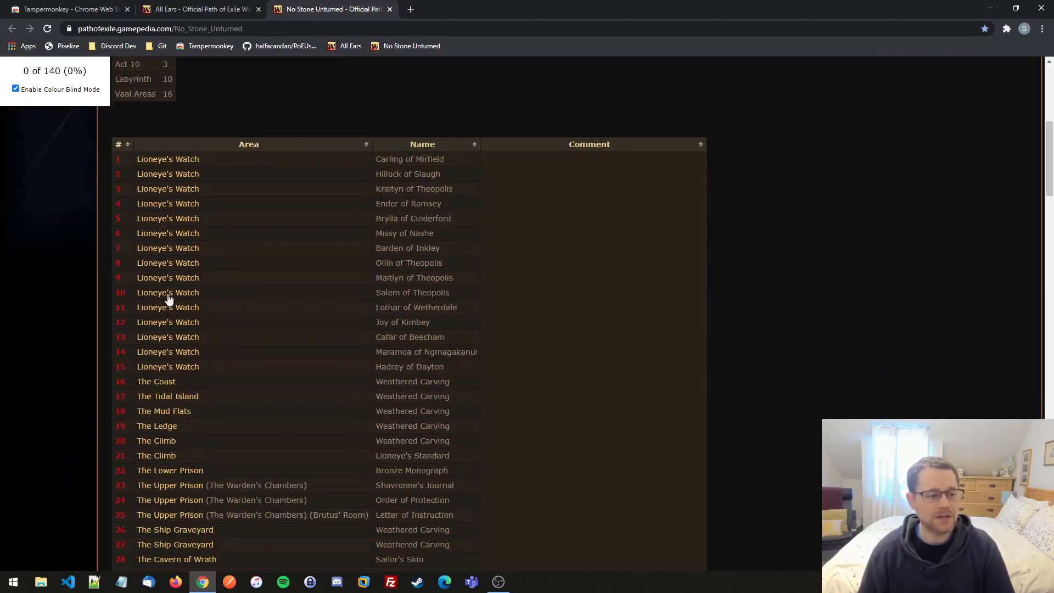
{"action": "mouse_move", "coordinate": [134, 379]}
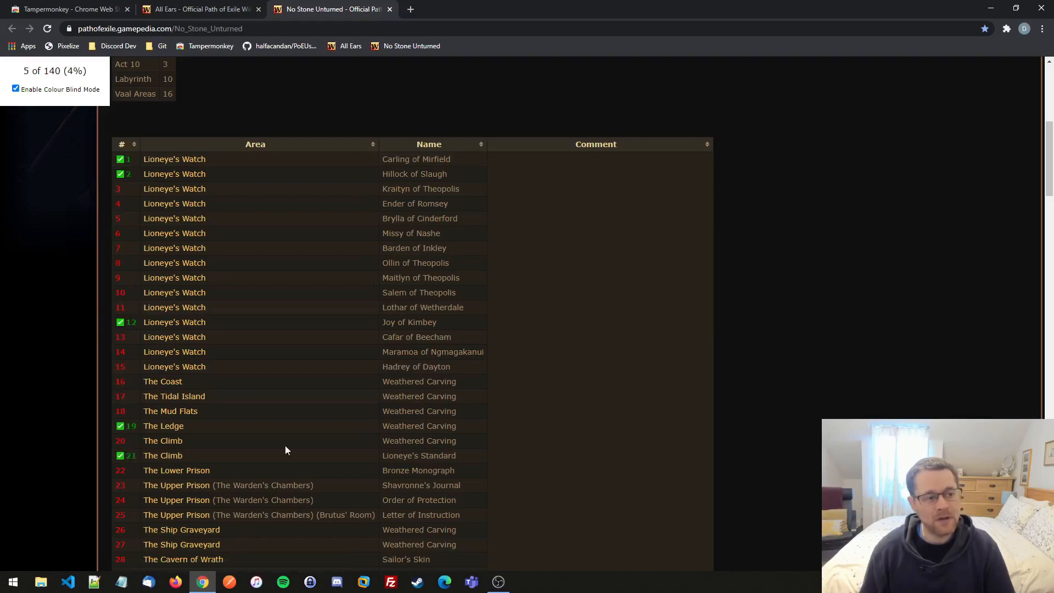
{"action": "mouse_move", "coordinate": [144, 173]}
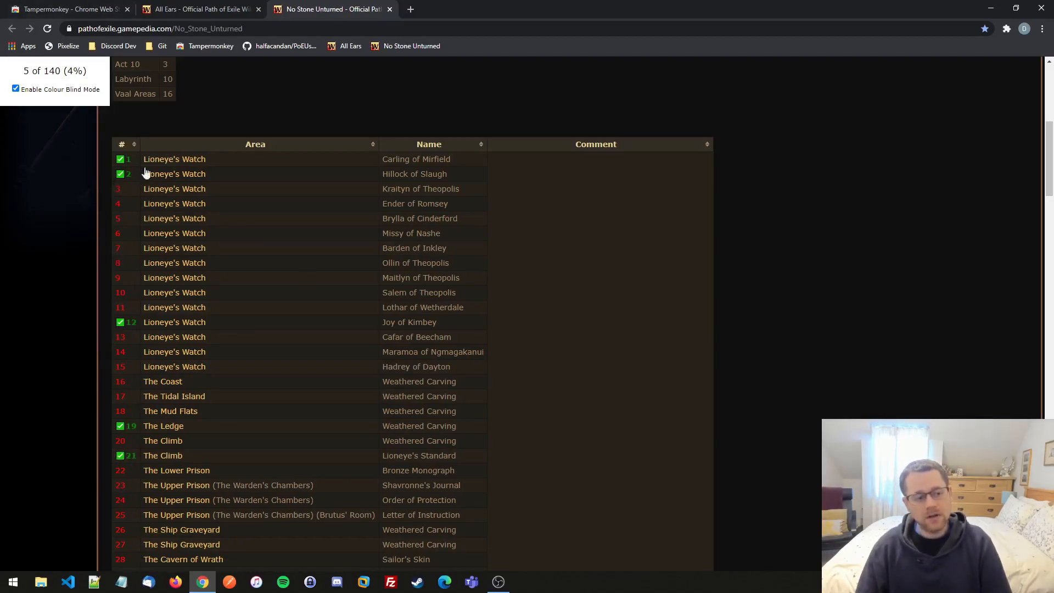
{"action": "mouse_move", "coordinate": [161, 399]}
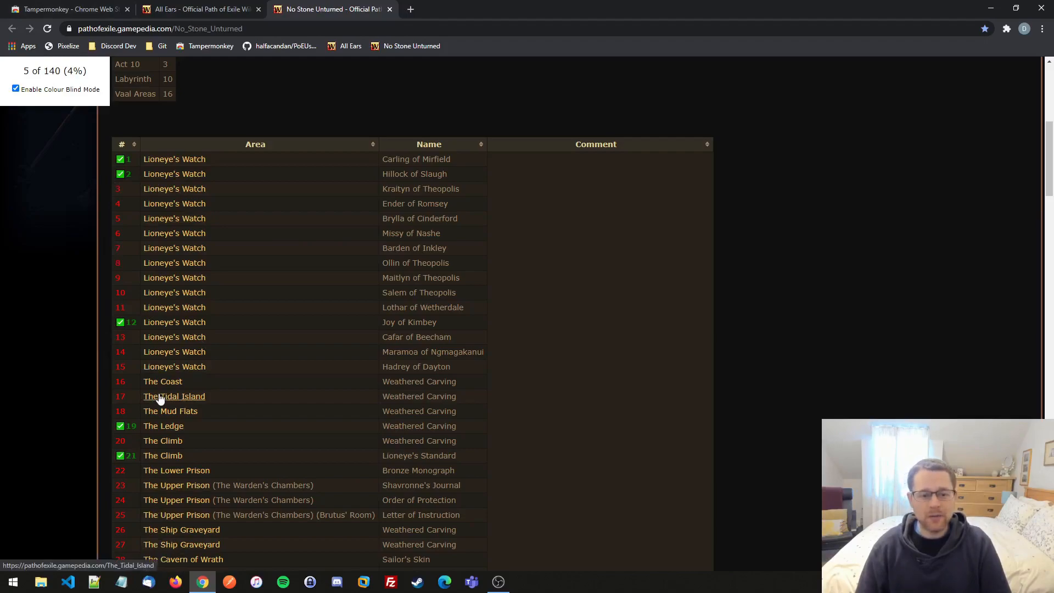
{"action": "mouse_move", "coordinate": [345, 217]}
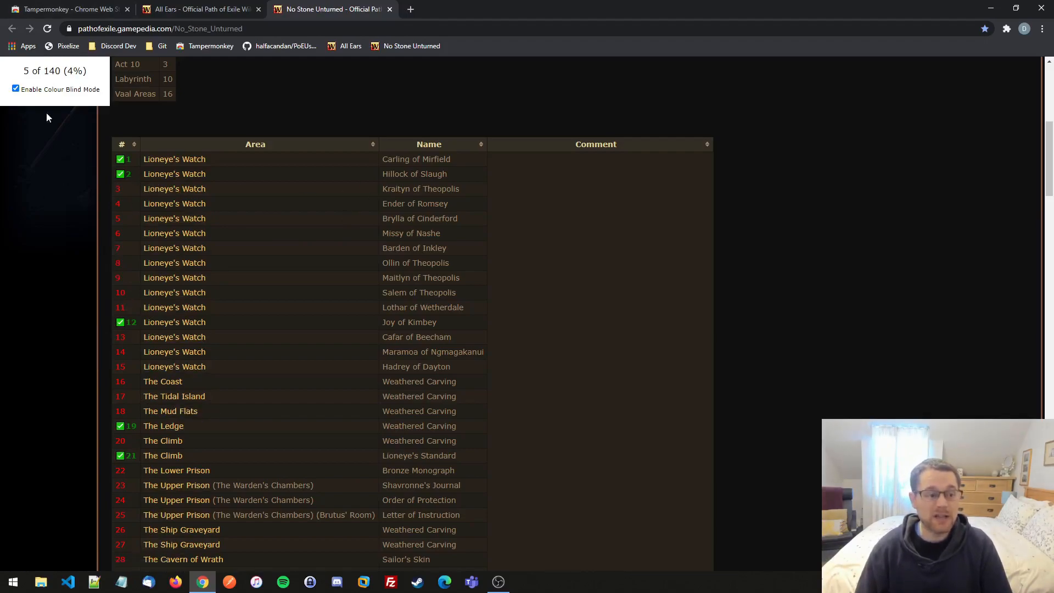
{"action": "mouse_move", "coordinate": [19, 76]}
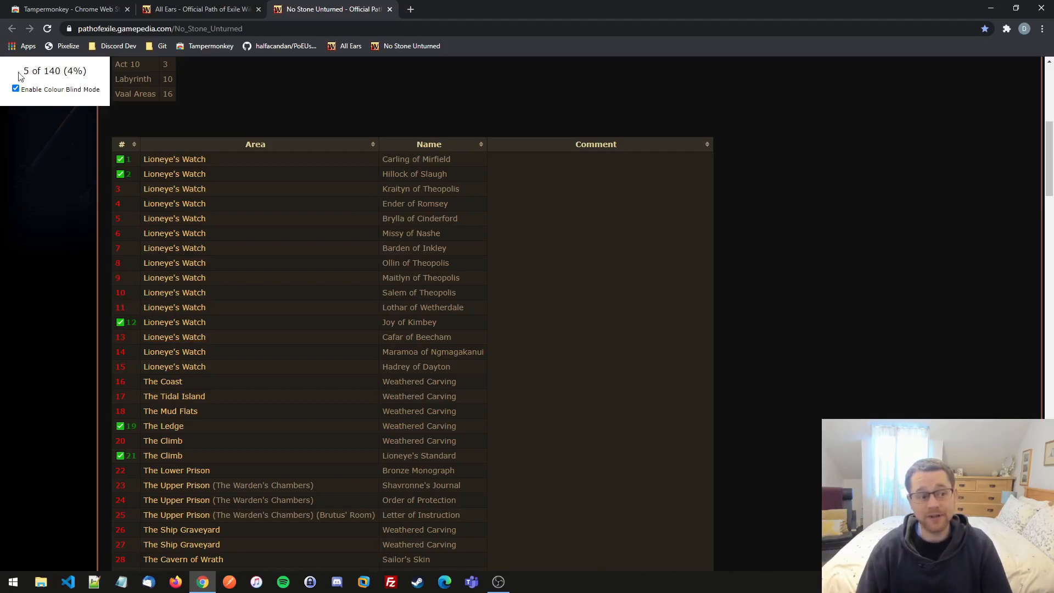
{"action": "mouse_move", "coordinate": [205, 320]}
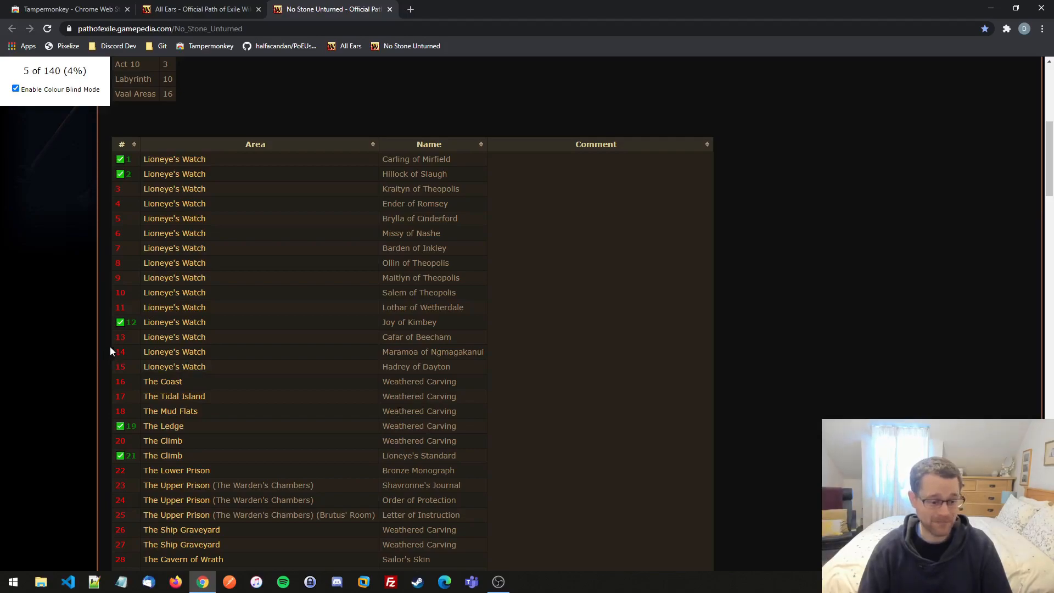
{"action": "mouse_move", "coordinate": [285, 336]}
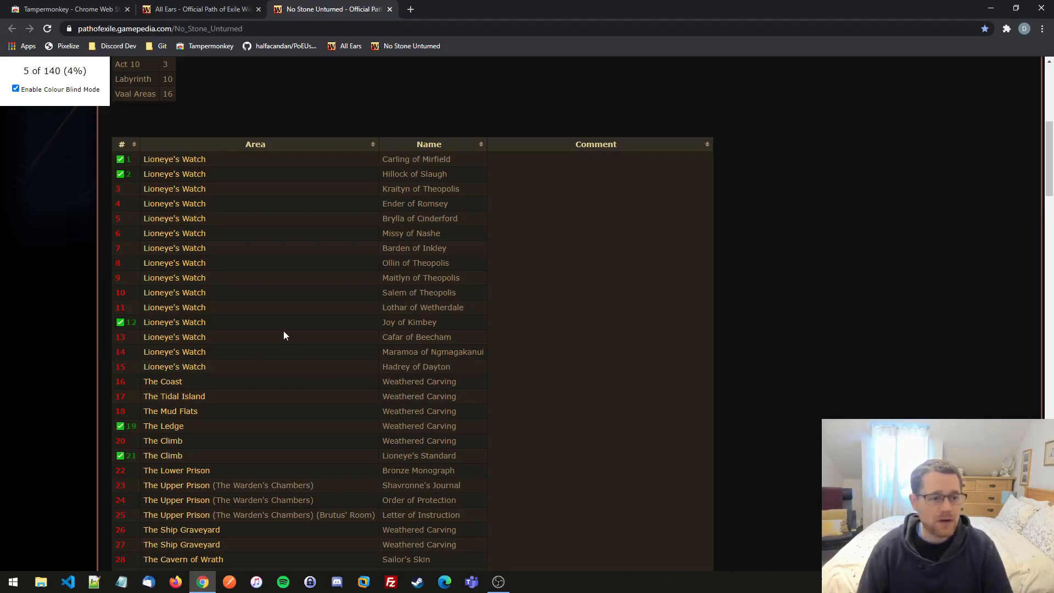
{"action": "mouse_move", "coordinate": [258, 20]}
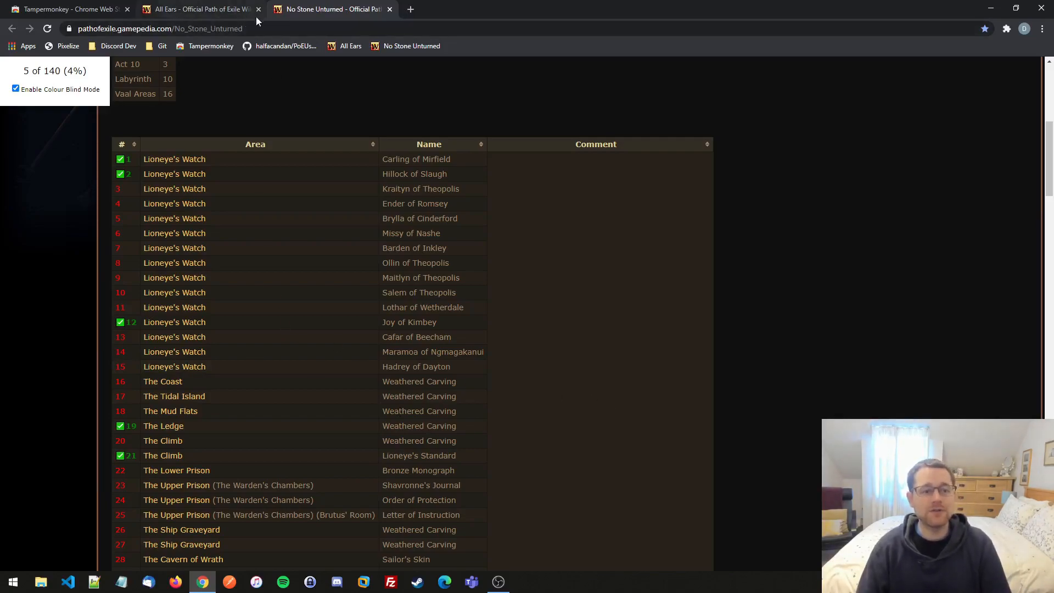
{"action": "mouse_move", "coordinate": [270, 297]}
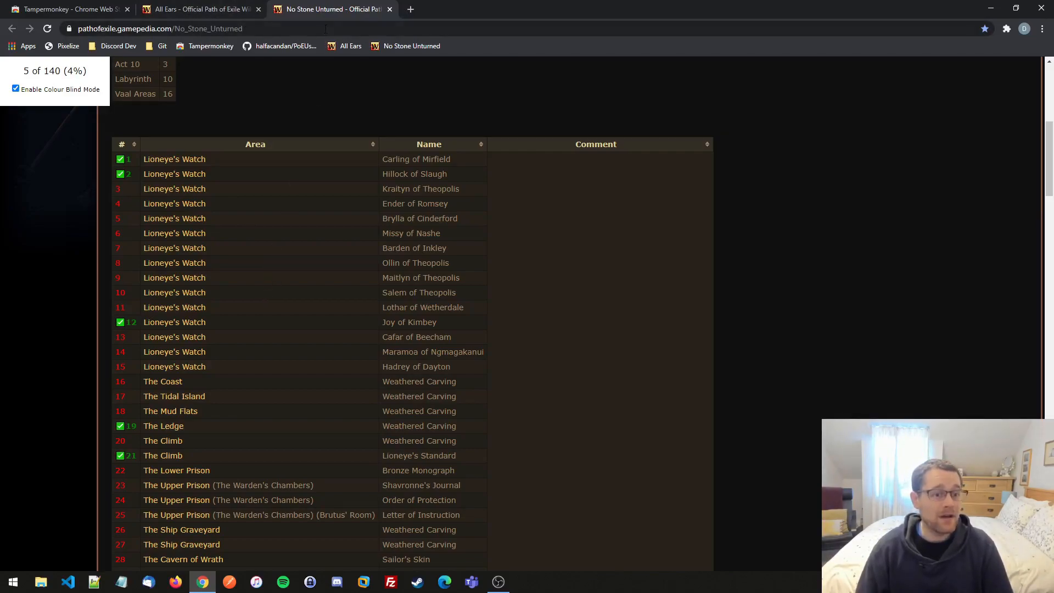
{"action": "scroll", "scroll_direction": "down", "scroll_amount": 3}
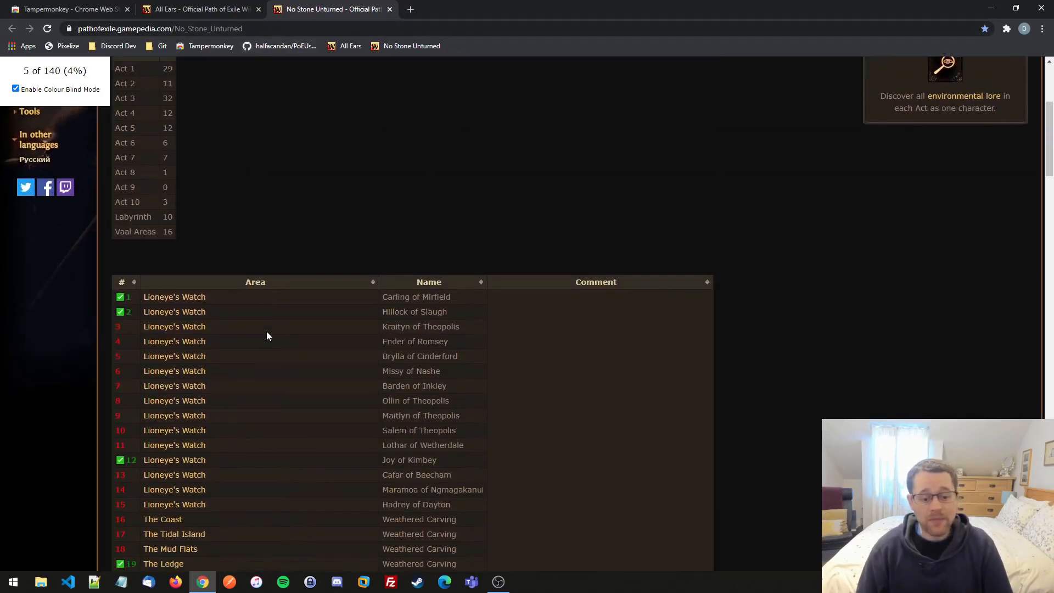
- Scroll past The Library and Lord's Labyrinth rows to entry 140 Vaal Area
{"action": "scroll", "scroll_direction": "down", "scroll_amount": 3}
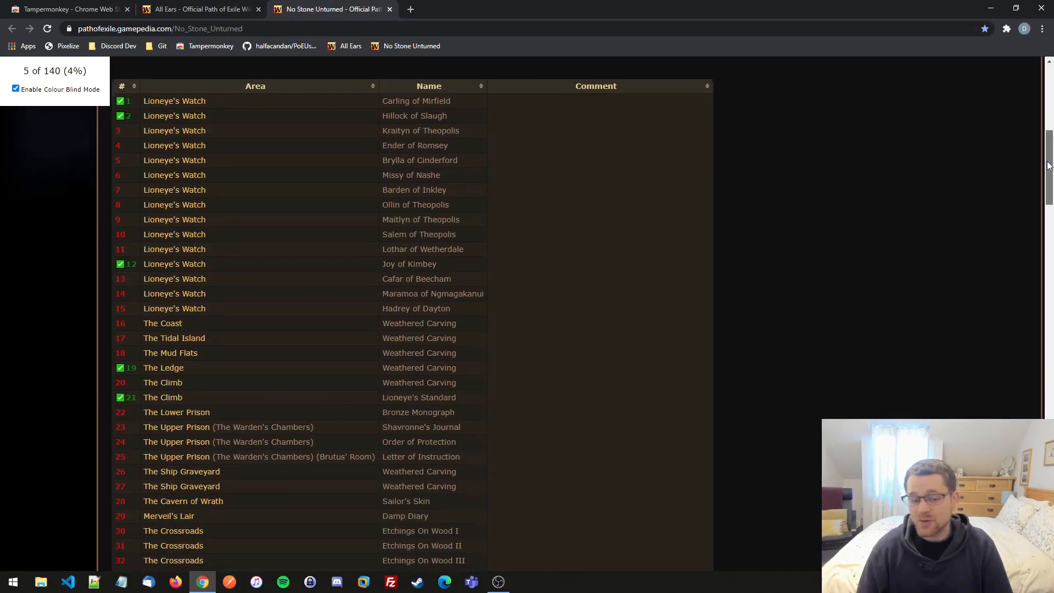
{"action": "scroll", "scroll_direction": "down", "scroll_amount": 3}
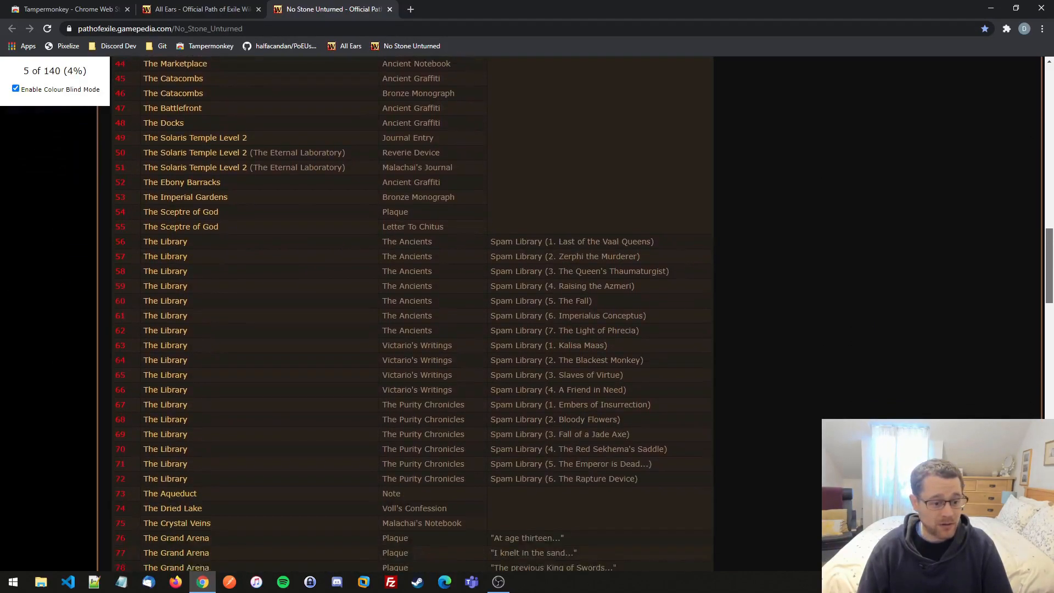
{"action": "scroll", "scroll_direction": "down", "scroll_amount": 3}
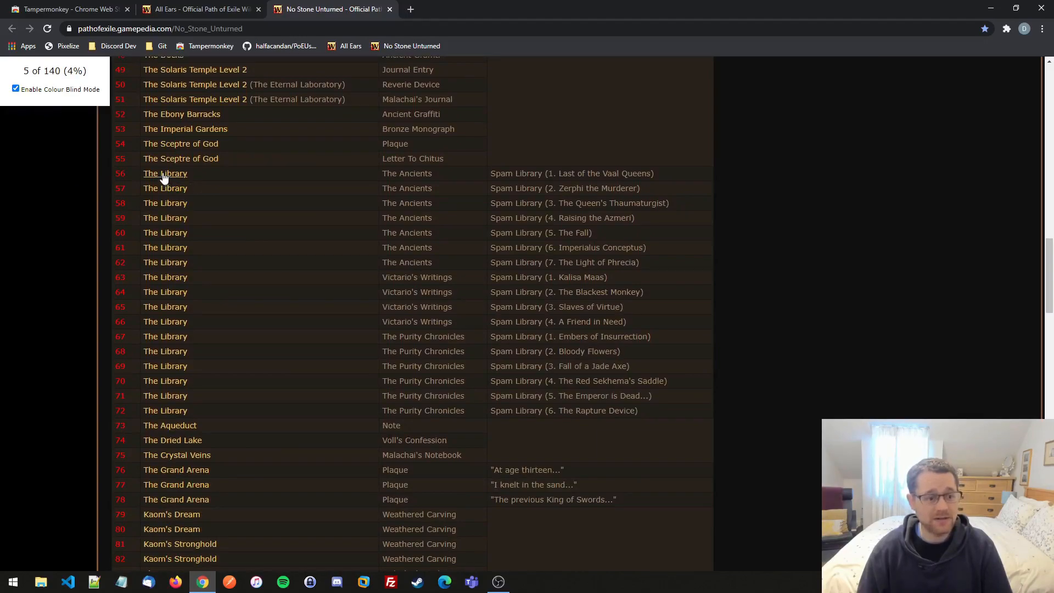
{"action": "mouse_move", "coordinate": [348, 189]}
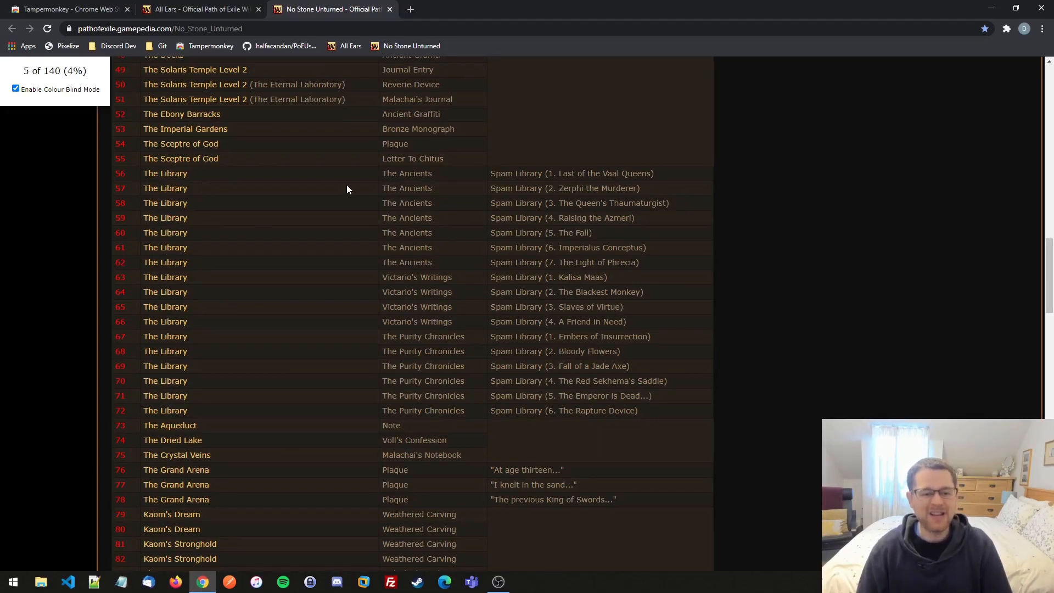
{"action": "mouse_move", "coordinate": [164, 173]}
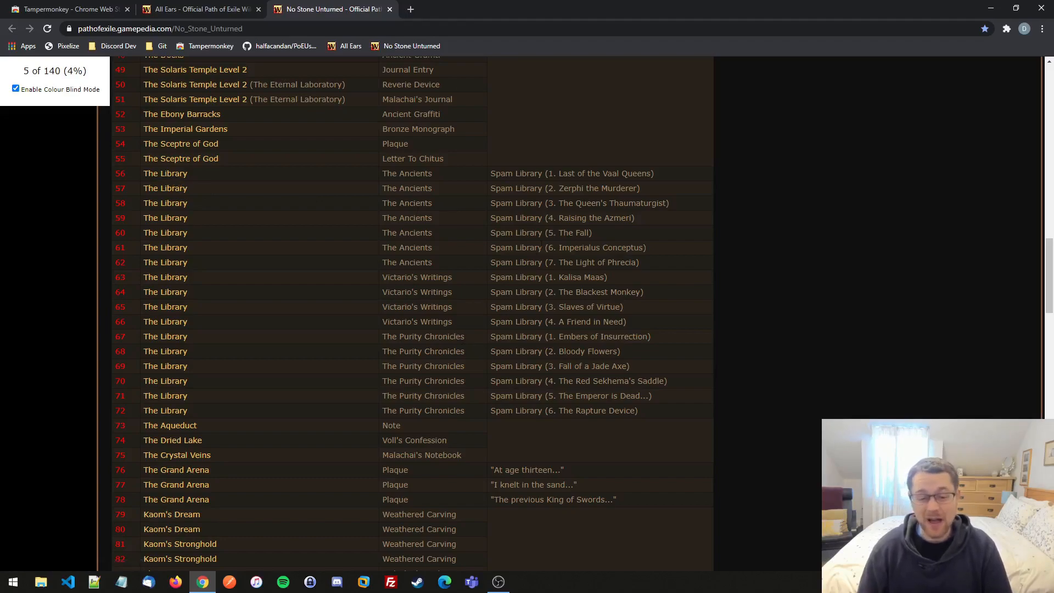
{"action": "scroll", "scroll_direction": "down", "scroll_amount": 3}
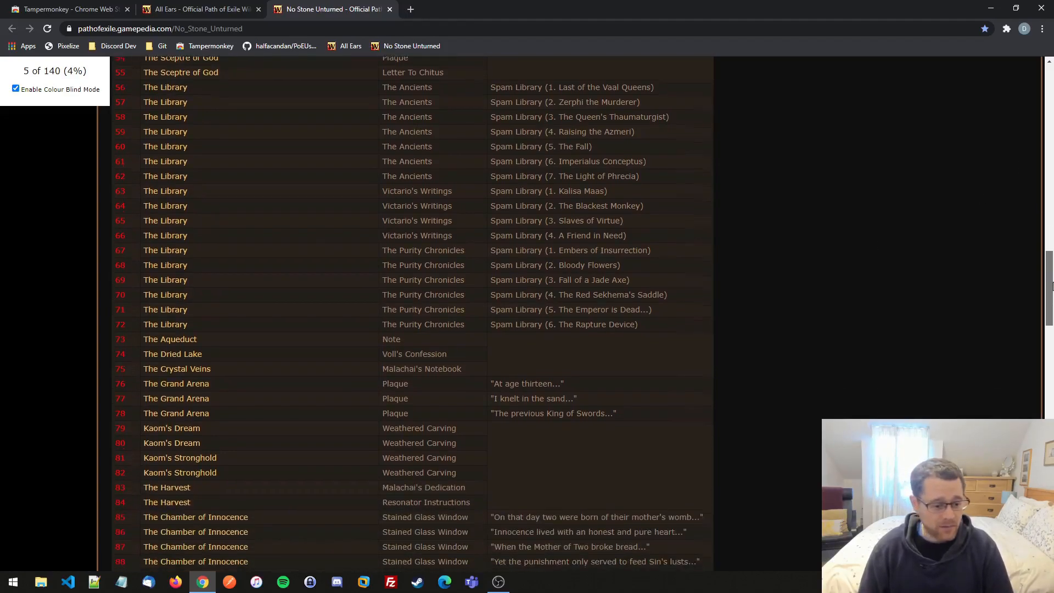
{"action": "scroll", "scroll_direction": "down", "scroll_amount": 3}
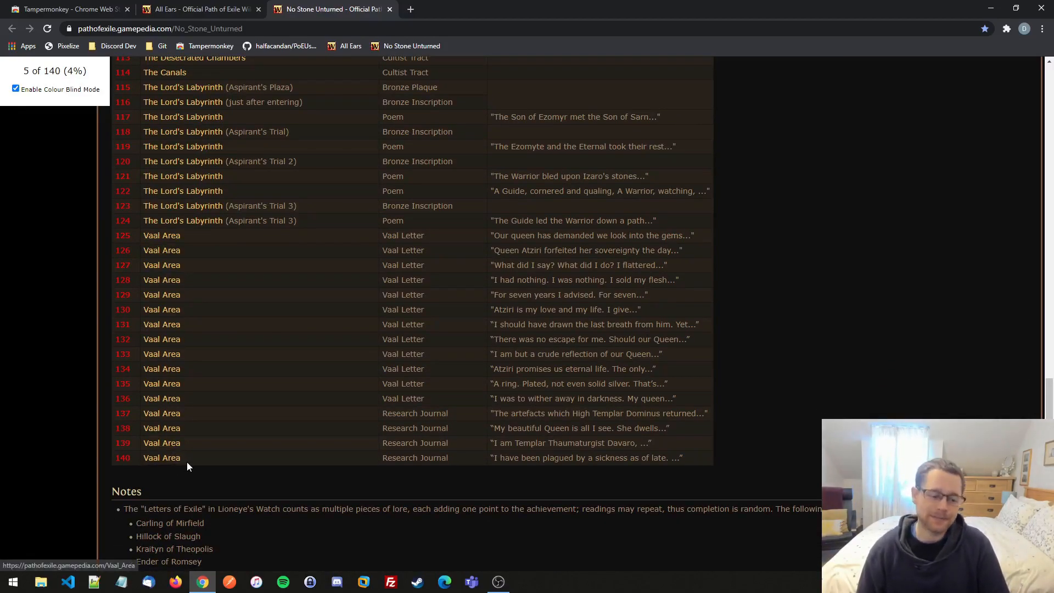
{"action": "mouse_move", "coordinate": [175, 247]}
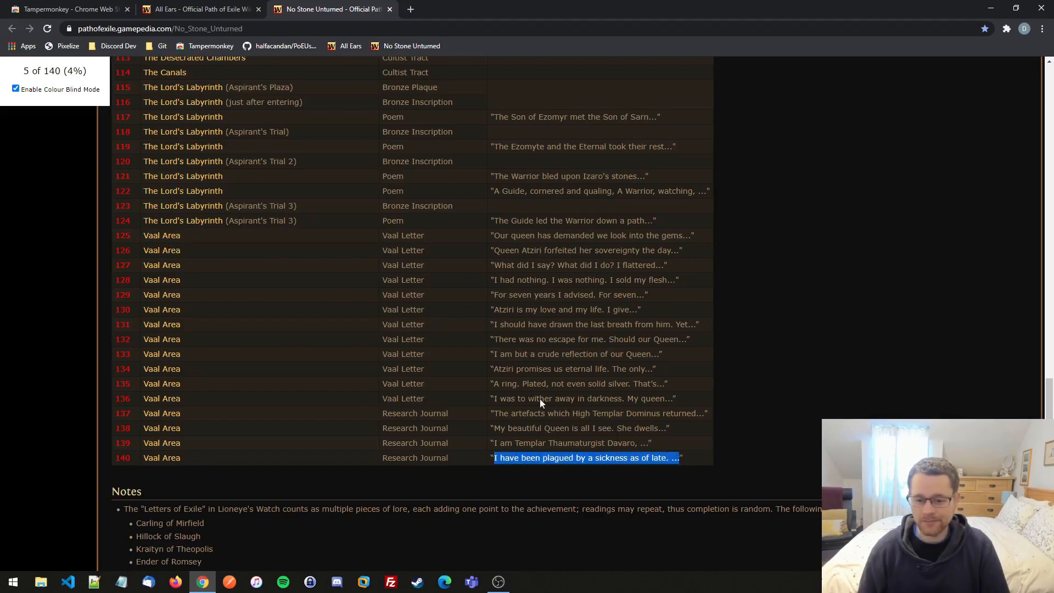
{"action": "mouse_move", "coordinate": [155, 240]}
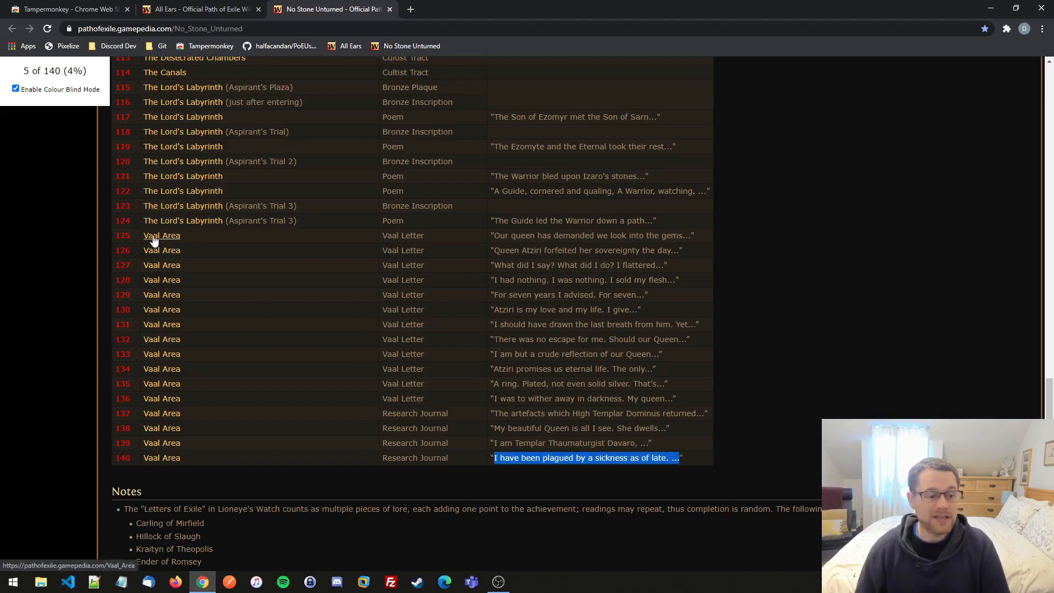
{"action": "left_click", "coordinate": [162, 235]}
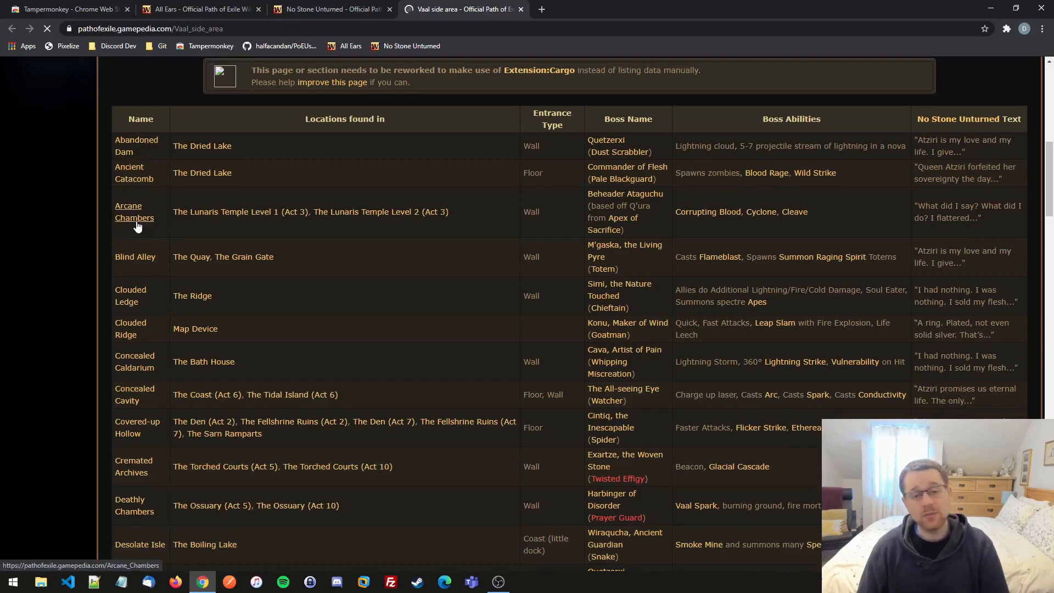
{"action": "mouse_move", "coordinate": [169, 223]}
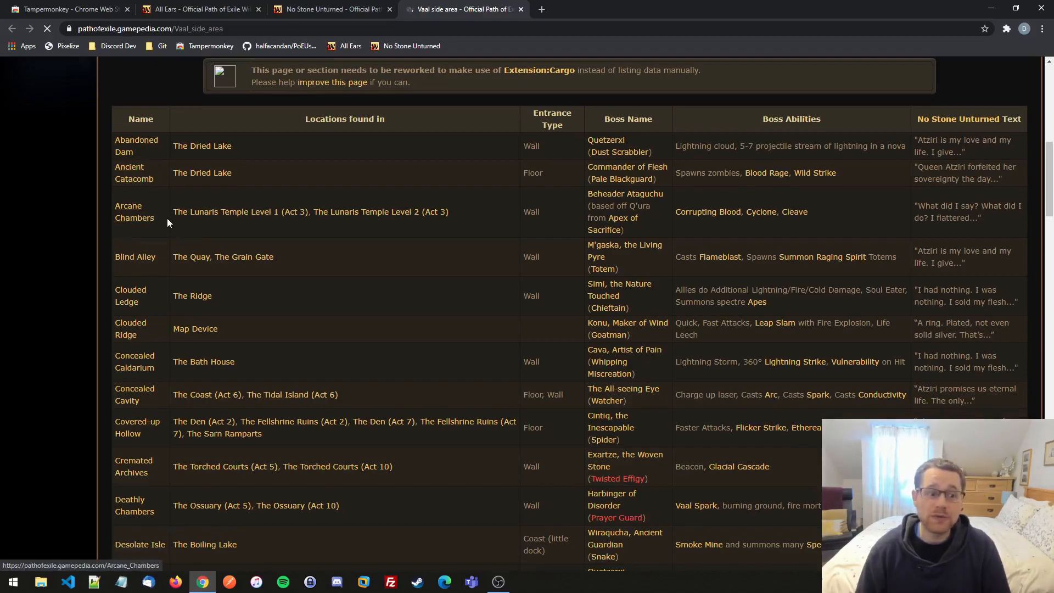
{"action": "mouse_move", "coordinate": [126, 152]}
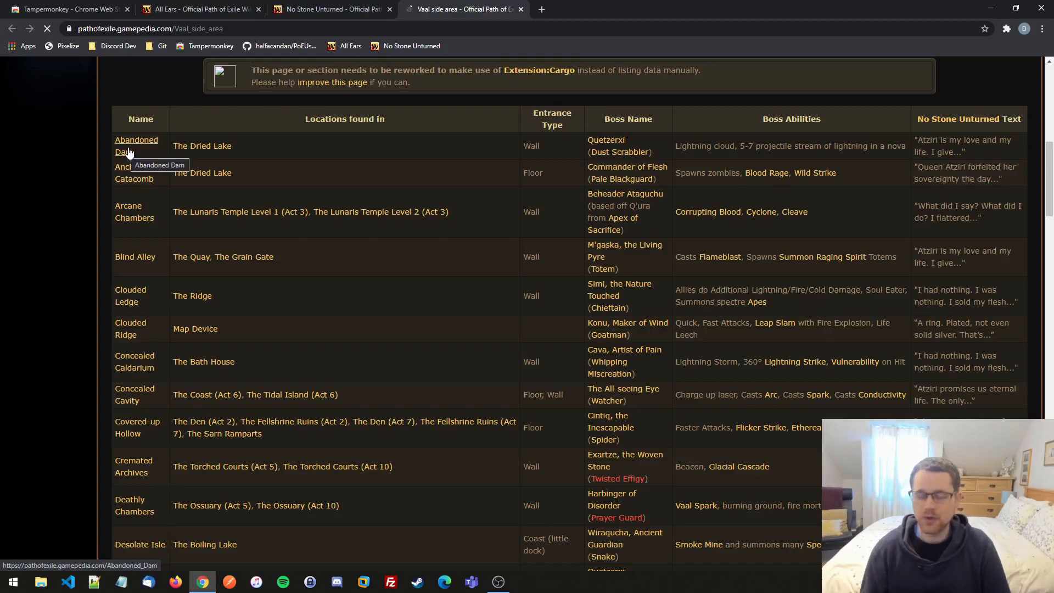
{"action": "mouse_move", "coordinate": [525, 20]}
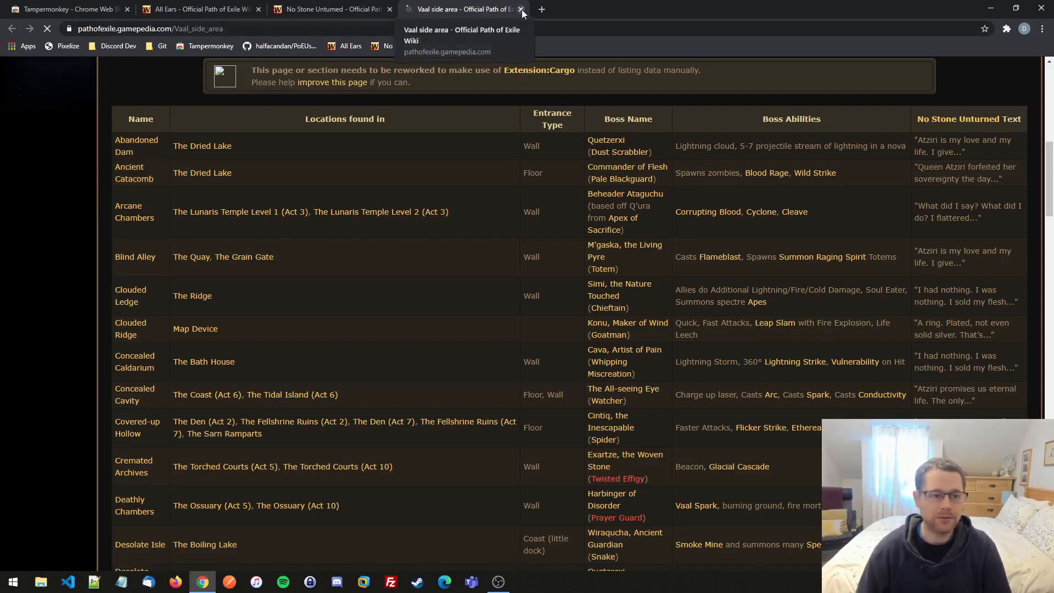
{"action": "left_click", "coordinate": [521, 9]}
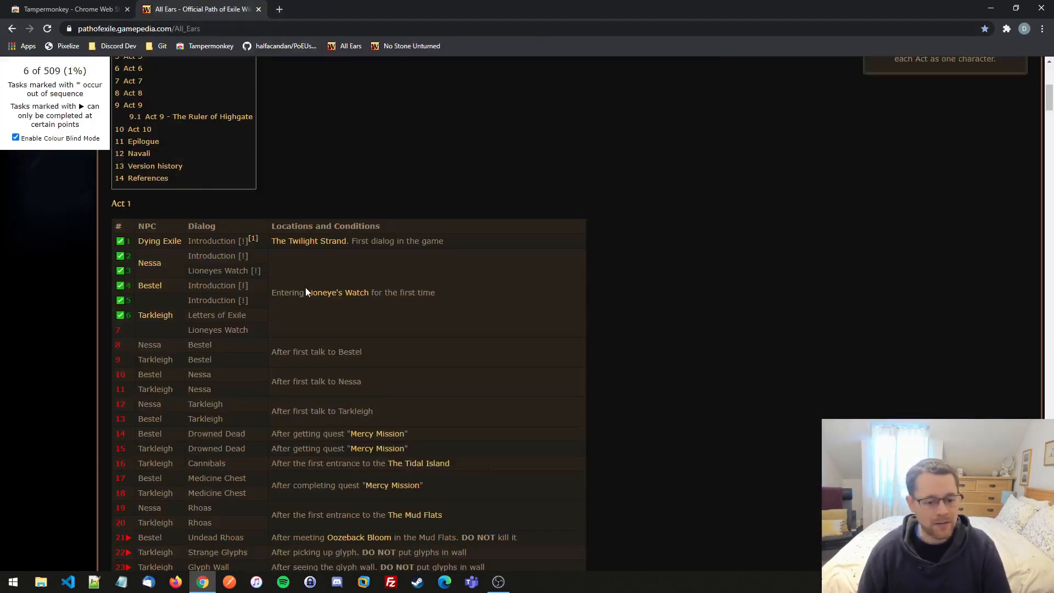
- Scroll the All Ears Act 1 table to the start of Act 2
{"action": "scroll", "scroll_direction": "down", "scroll_amount": 3}
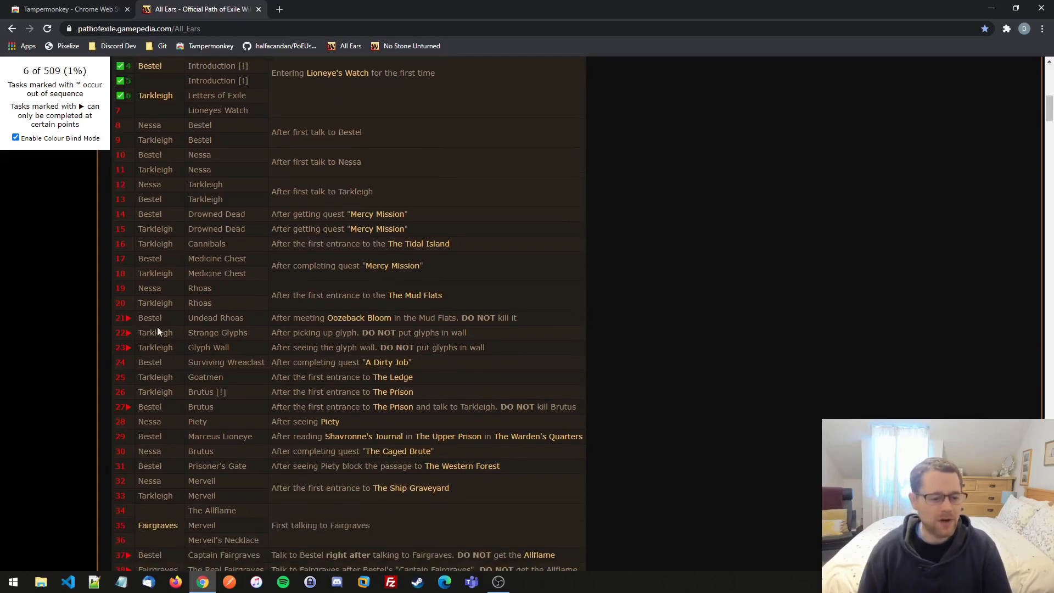
{"action": "mouse_move", "coordinate": [458, 368]}
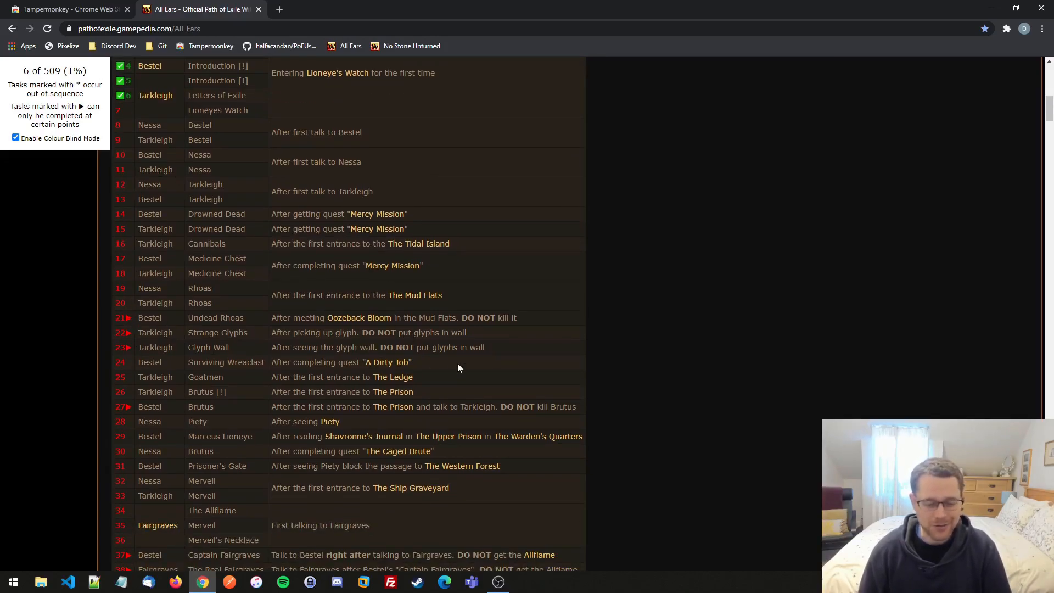
{"action": "scroll", "scroll_direction": "down", "scroll_amount": 3}
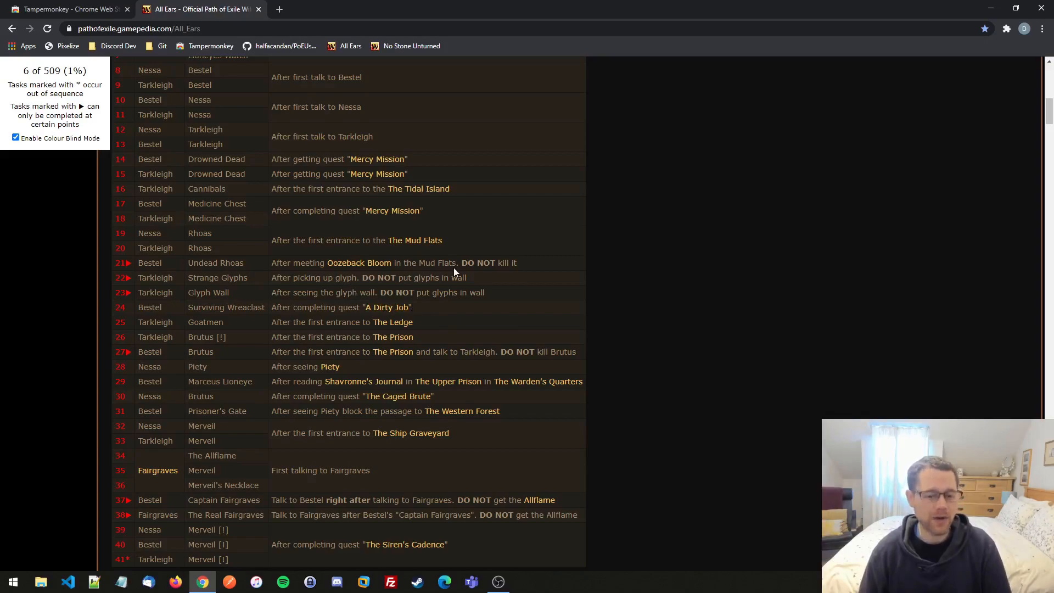
{"action": "mouse_move", "coordinate": [369, 311]}
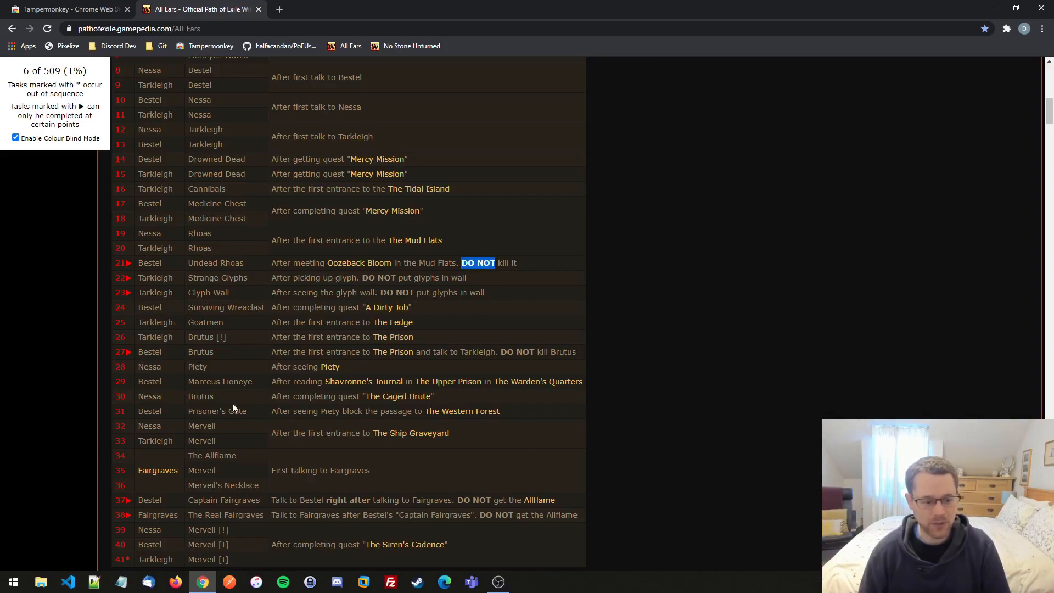
{"action": "scroll", "scroll_direction": "down", "scroll_amount": 3}
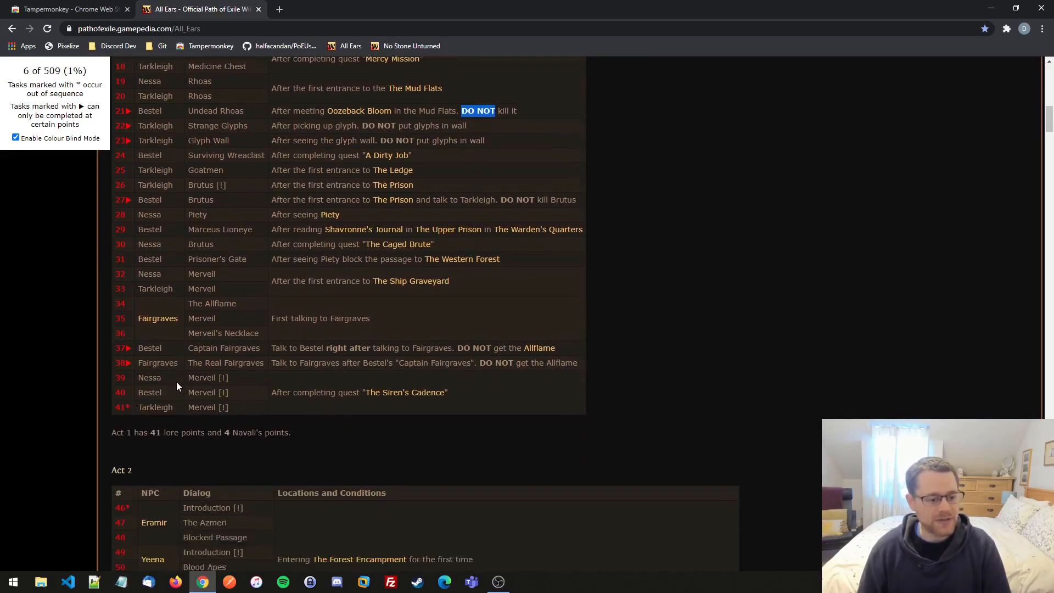
- Scroll through Acts 2–10 and the Epilogue to the Navali table ending at 509
{"action": "scroll", "scroll_direction": "down", "scroll_amount": 3}
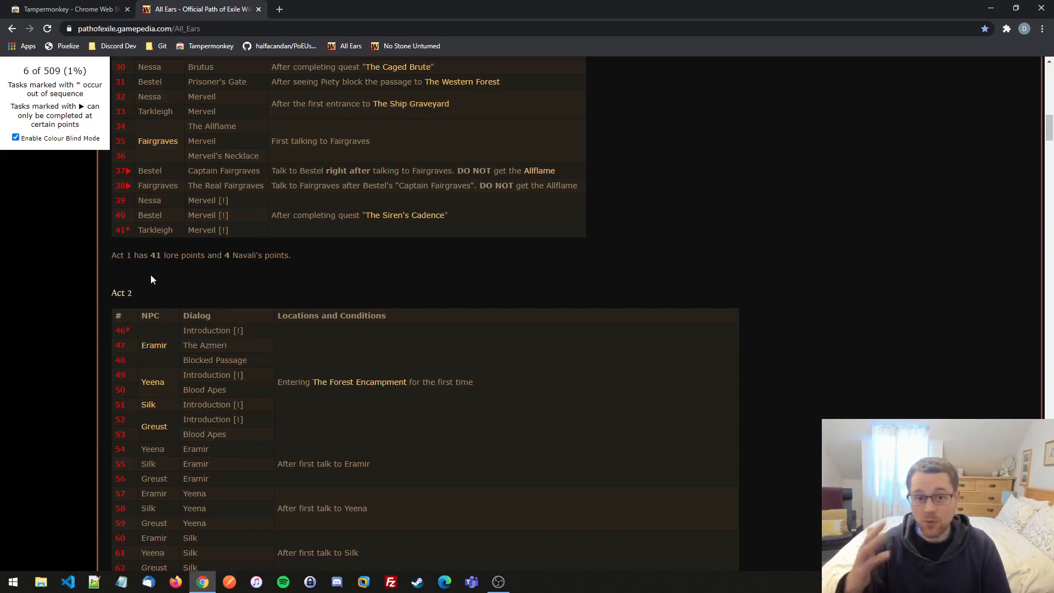
{"action": "scroll", "scroll_direction": "down", "scroll_amount": 3}
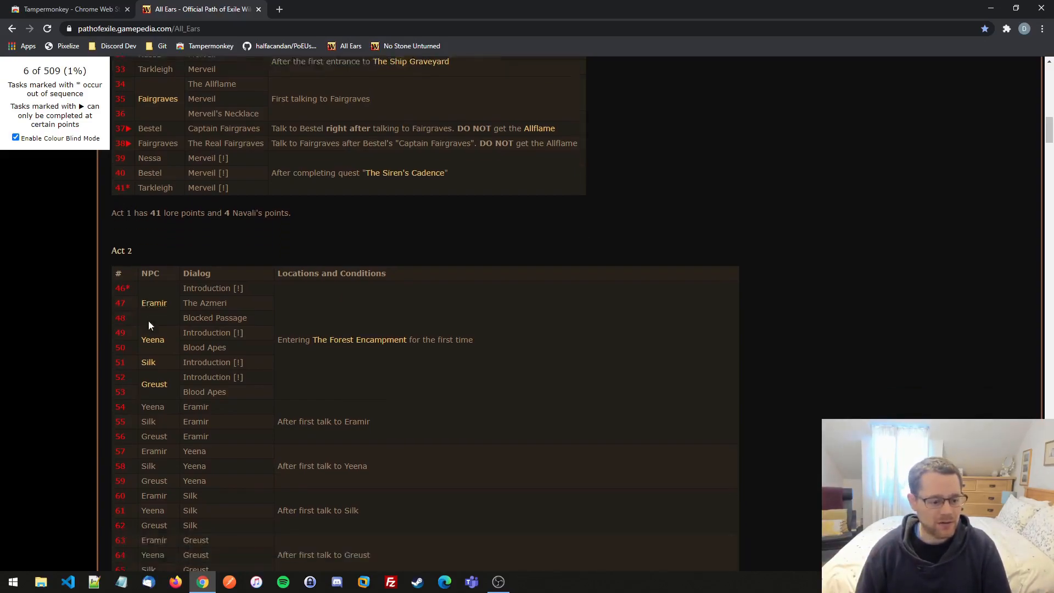
{"action": "scroll", "scroll_direction": "down", "scroll_amount": 3}
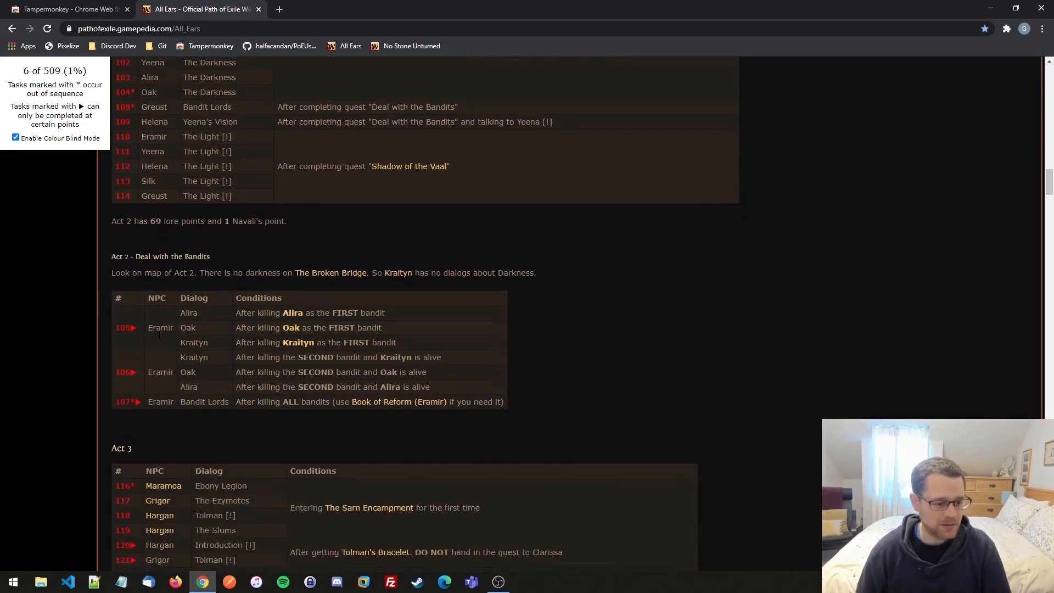
{"action": "scroll", "scroll_direction": "down", "scroll_amount": 3}
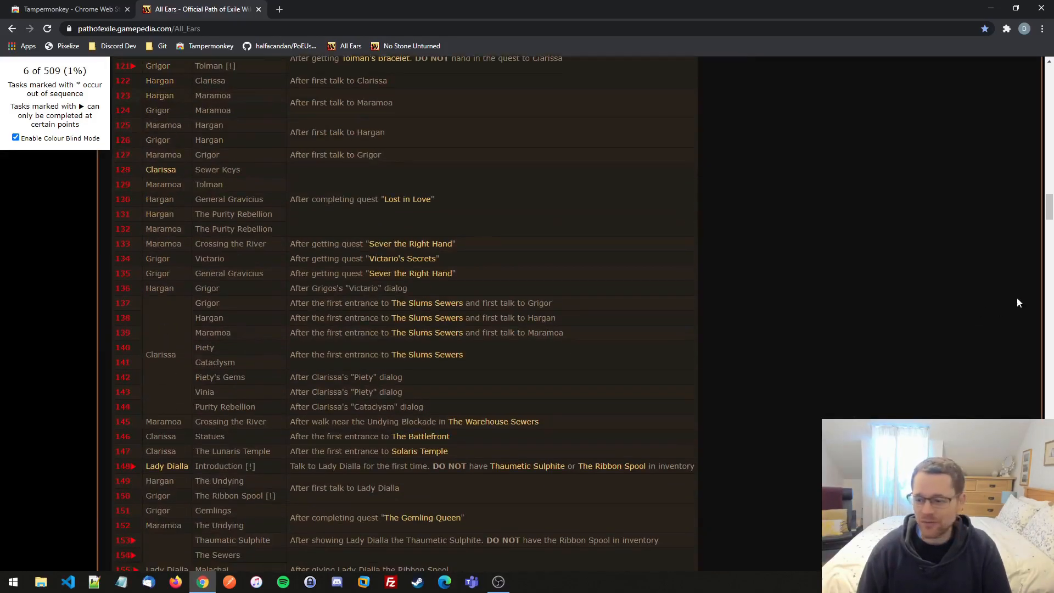
{"action": "scroll", "scroll_direction": "down", "scroll_amount": 3}
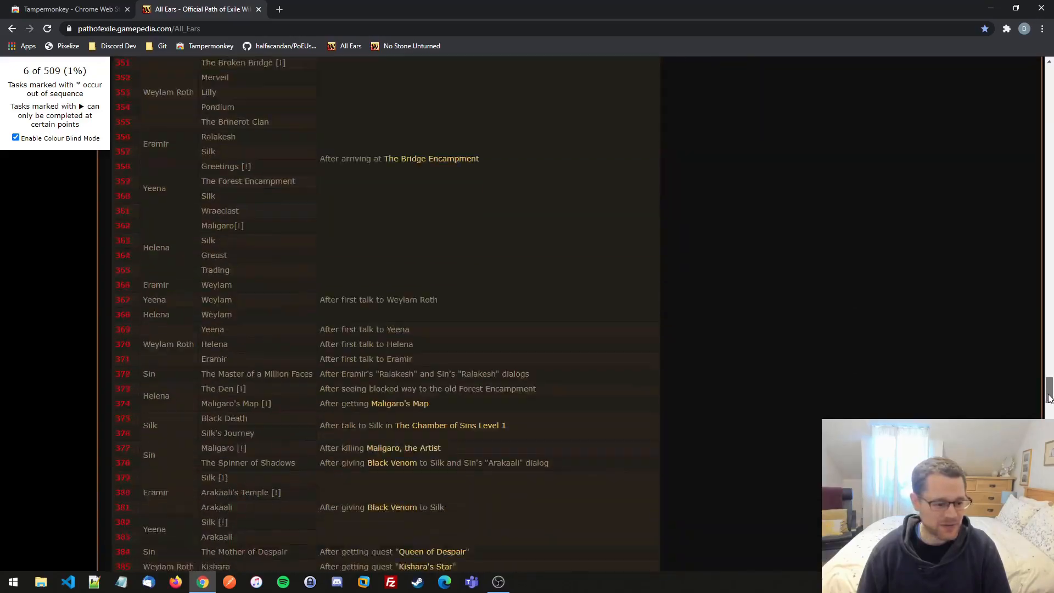
{"action": "scroll", "scroll_direction": "down", "scroll_amount": 3}
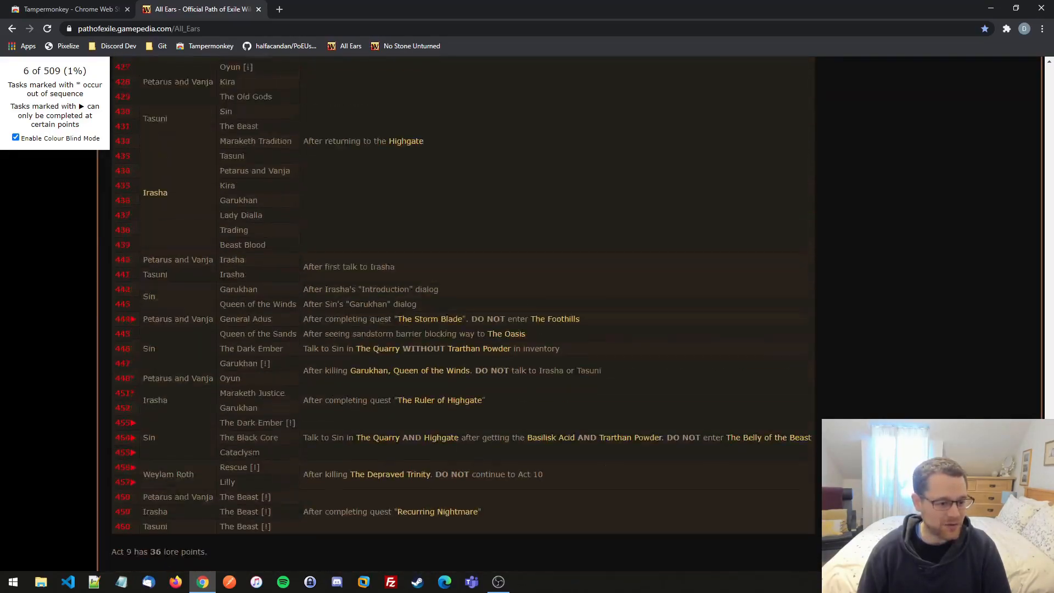
{"action": "scroll", "scroll_direction": "down", "scroll_amount": 3}
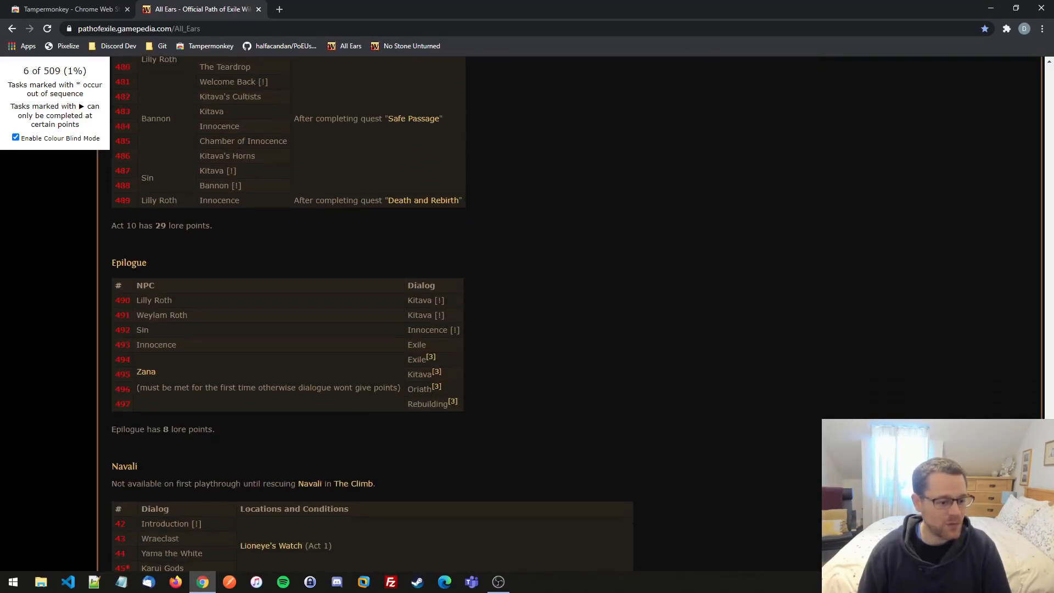
{"action": "scroll", "scroll_direction": "down", "scroll_amount": 3}
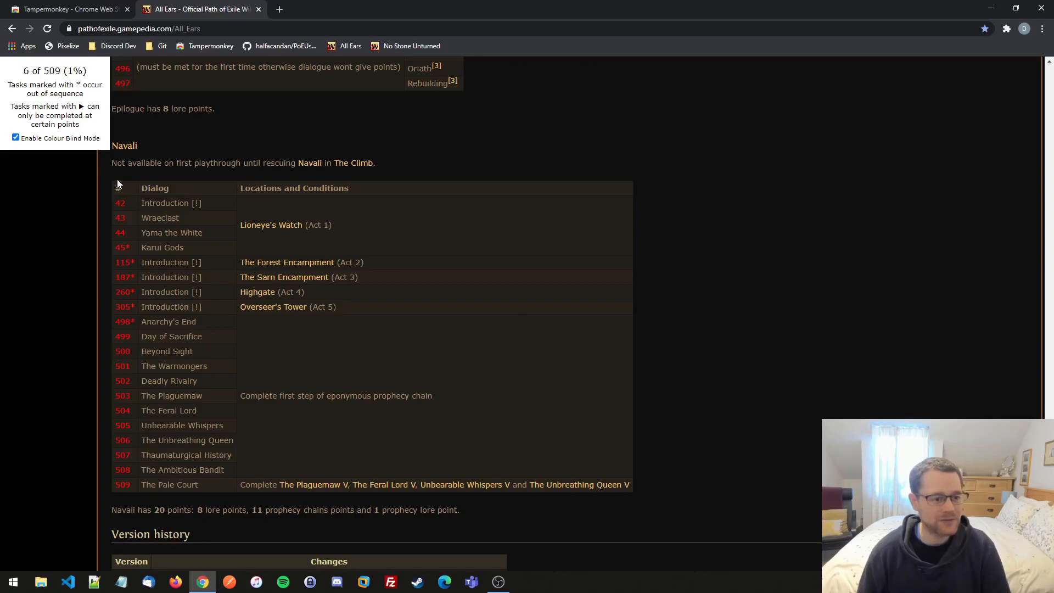